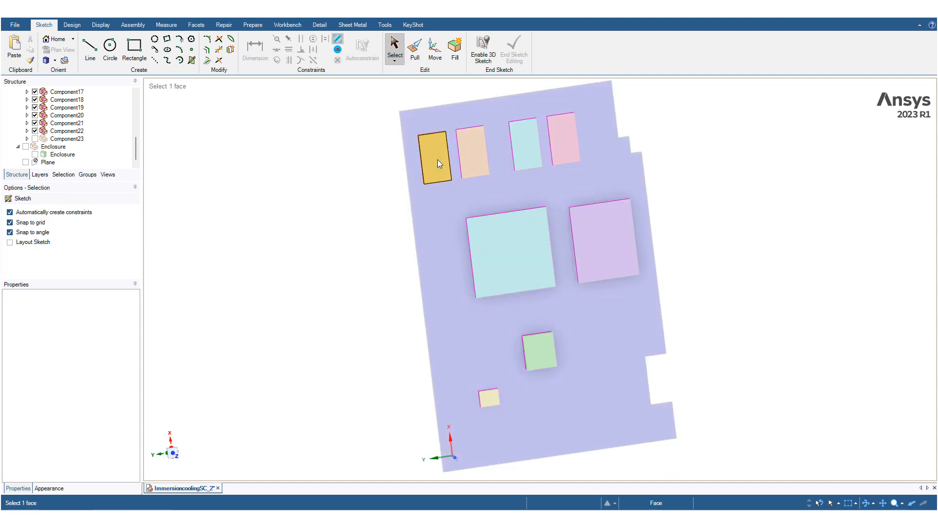
Step: Review the inlet, outlet and wall_tank named selections face by face, then start Fluent Meshing
left_click(433, 151)
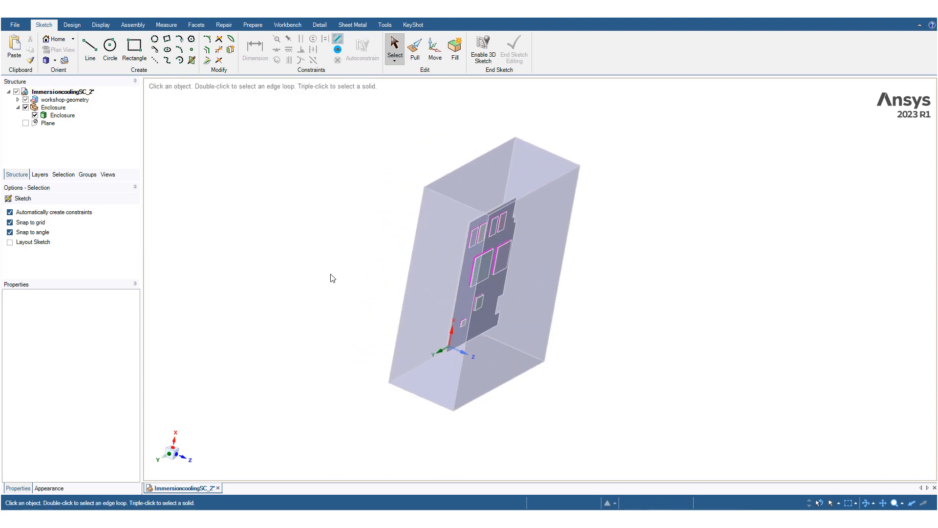
left_click(86, 174)
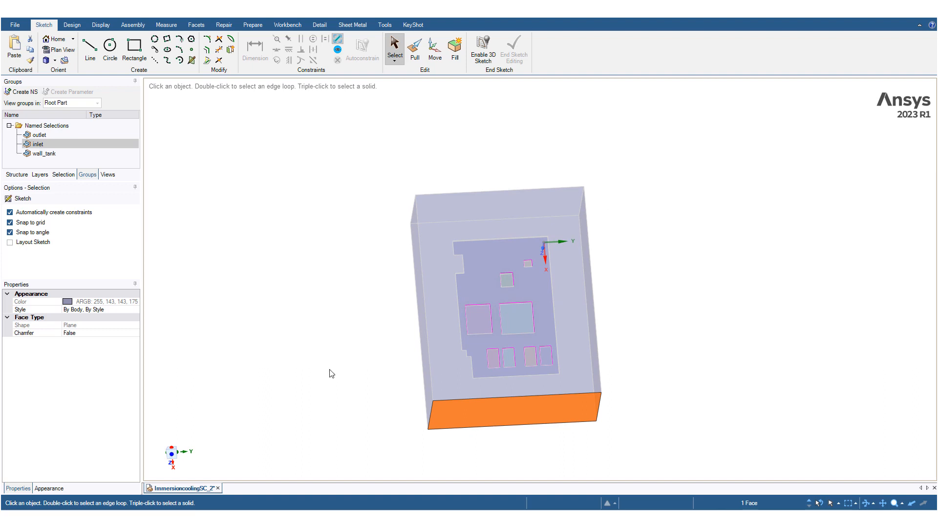
mouse_move(475, 458)
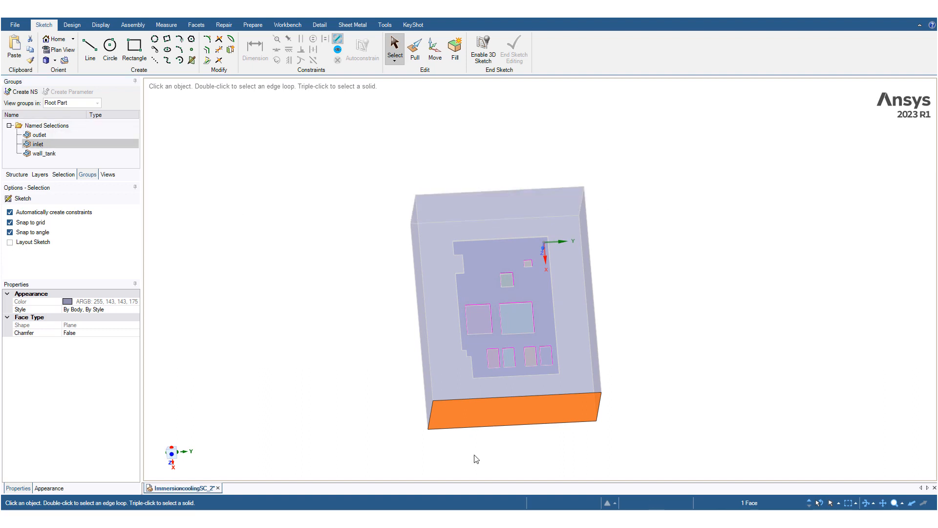
left_click(39, 135)
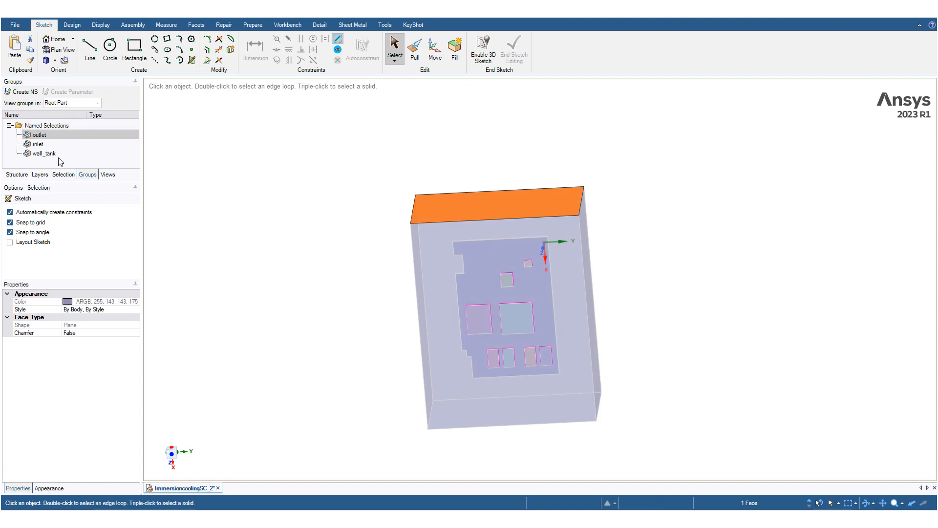
left_click(43, 153)
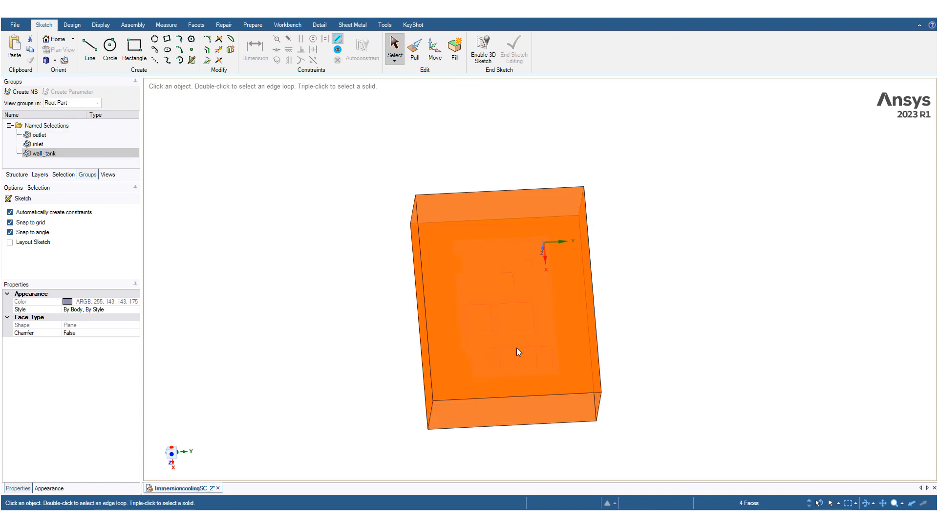
left_click(581, 48)
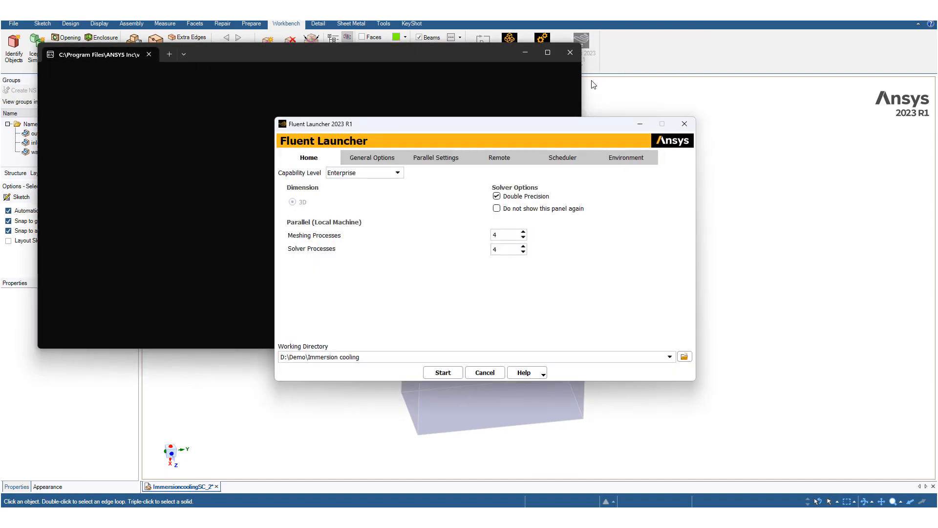
Step: Start the meshing session, enable clipping planes, skip local sizing and generate the surface mesh
left_click(441, 372)
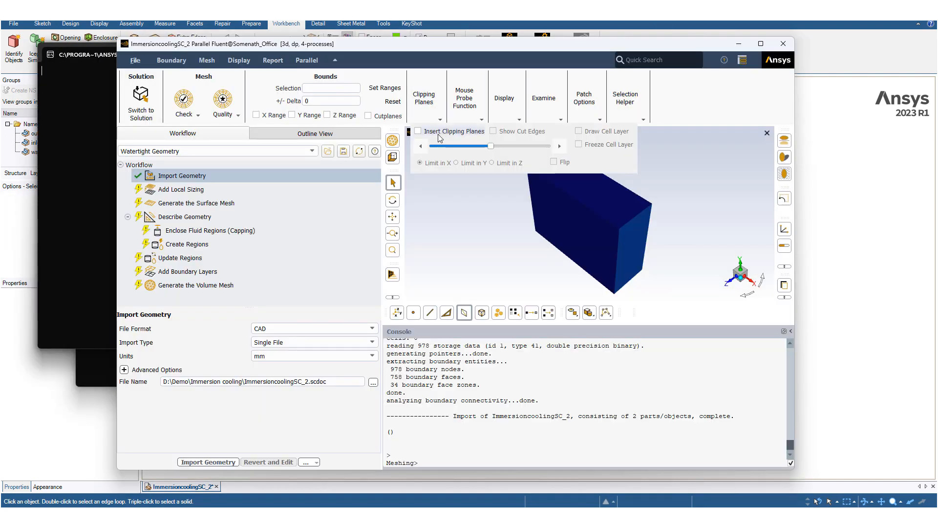
left_click(418, 131)
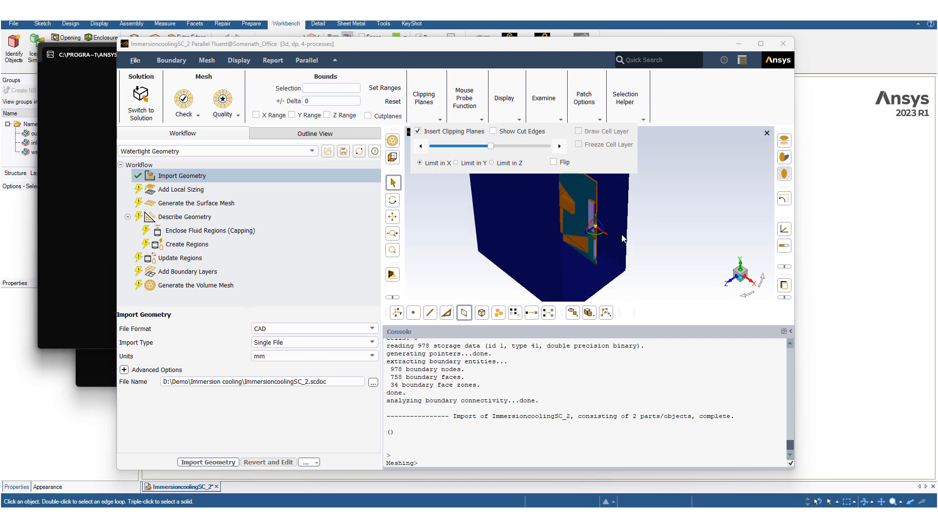
left_click(181, 188)
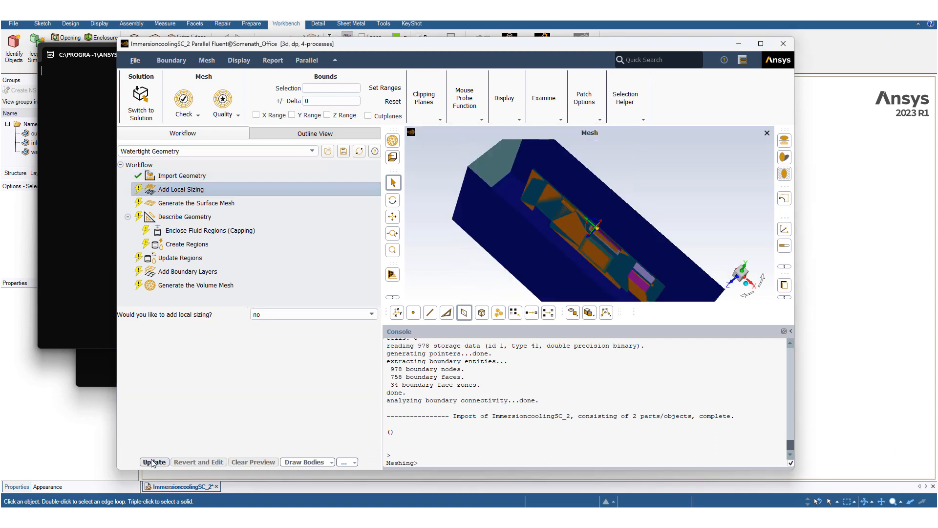
left_click(197, 204)
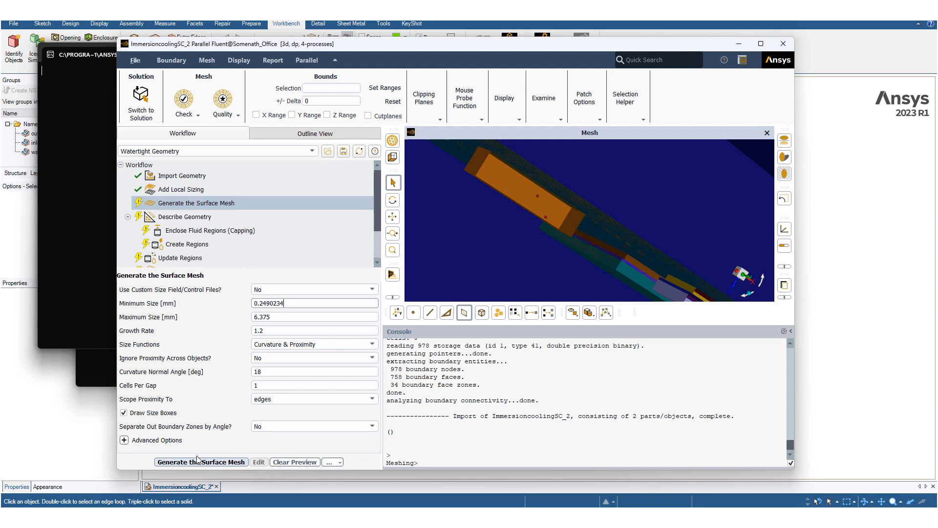
left_click(201, 462)
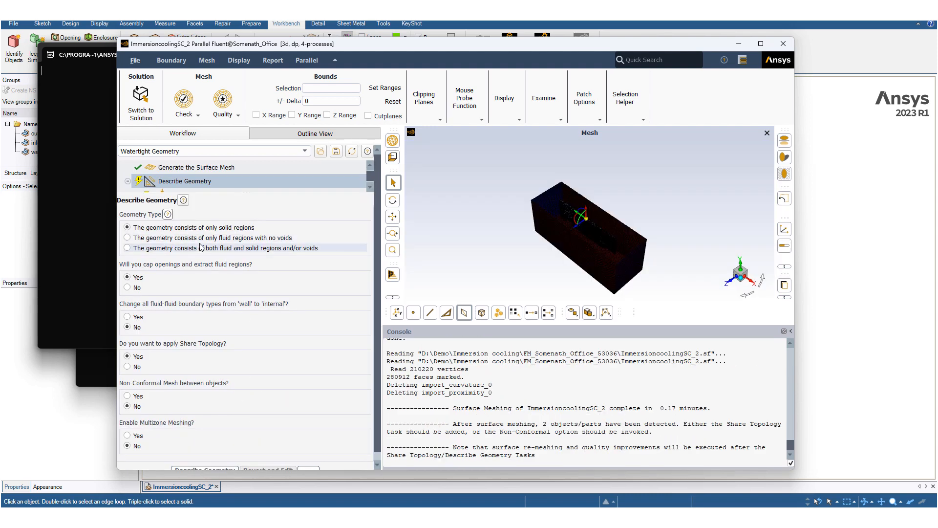
Step: Describe the geometry as fluid and solid regions and apply inlet, outlet and wall boundaries
left_click(127, 247)
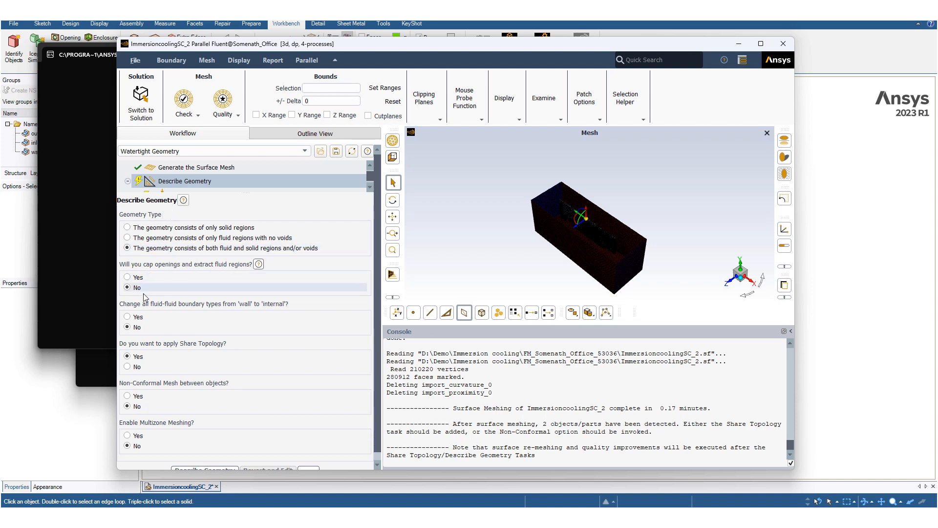
left_click(127, 356)
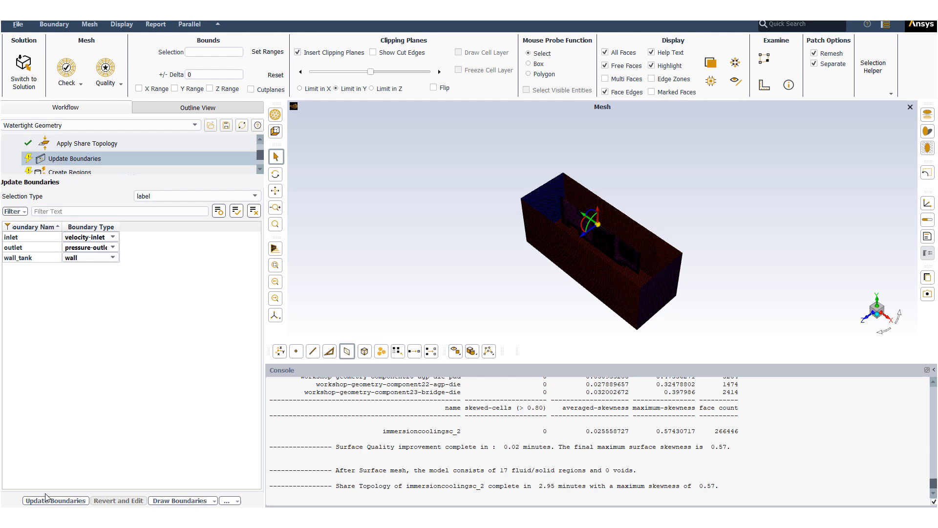
left_click(55, 500)
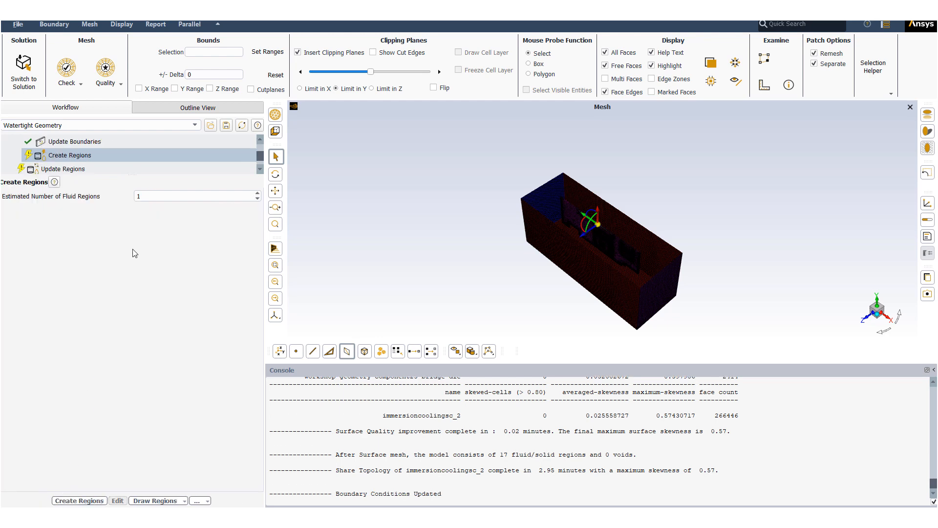
Step: Create one fluid enclosure region and accept the solid region types for the board components
left_click(63, 169)
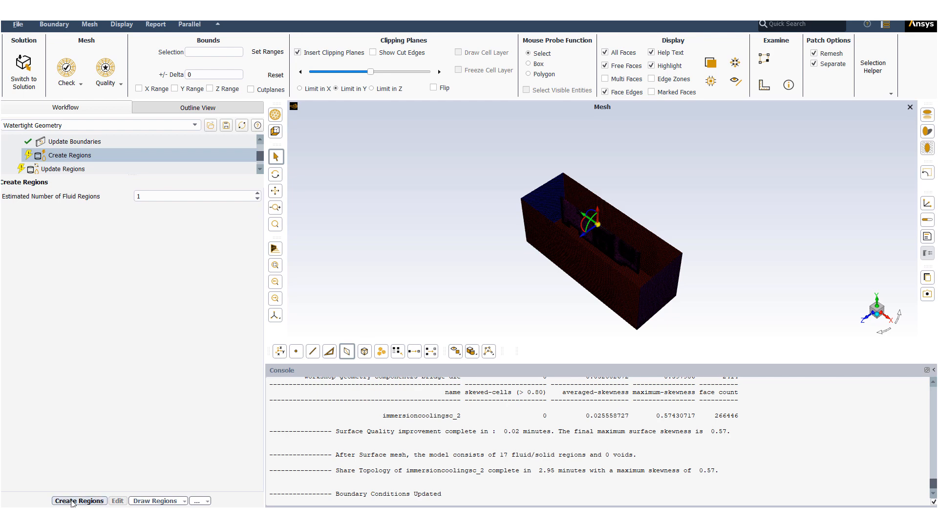
left_click(79, 500)
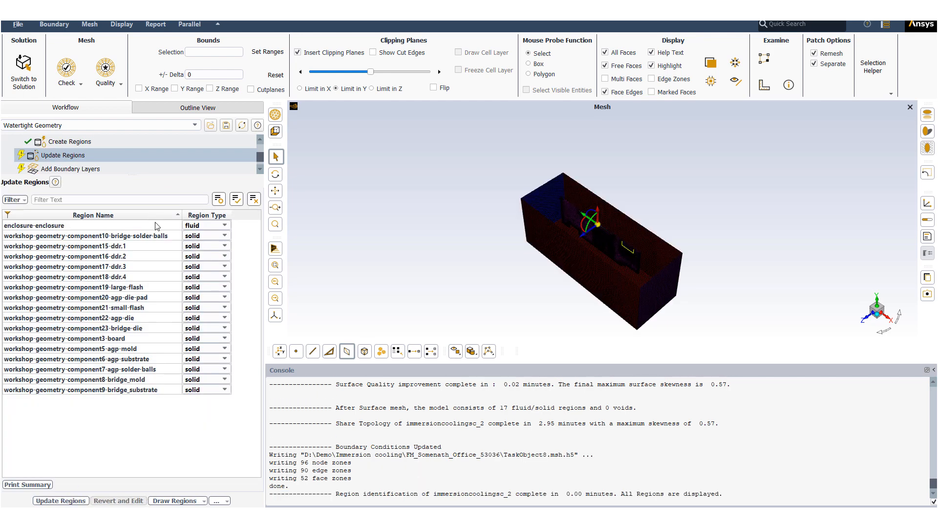
left_click(203, 235)
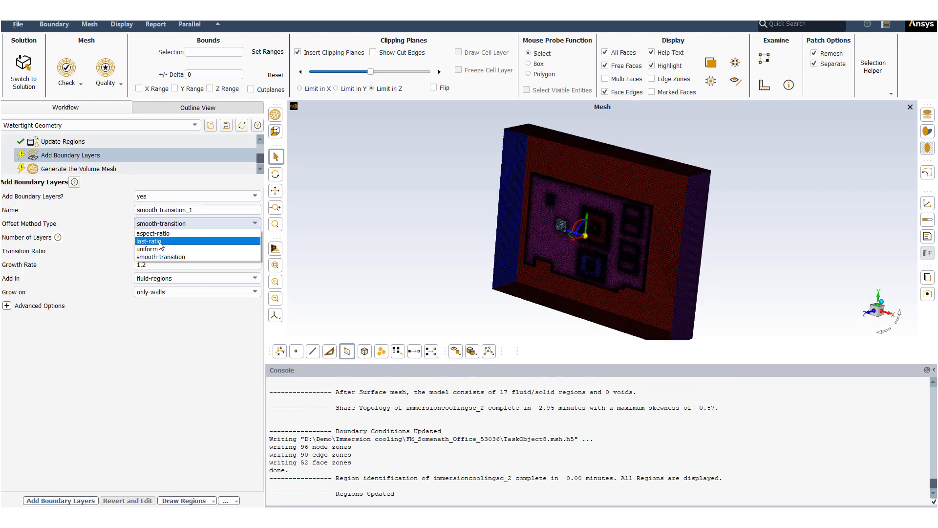
Step: Add boundary layers with uniform offset spacing
left_click(149, 248)
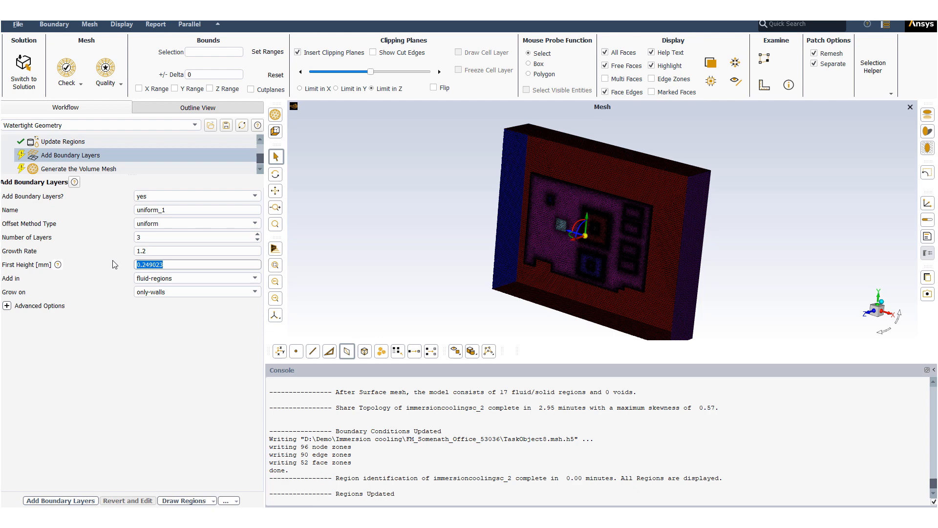
type("0.")
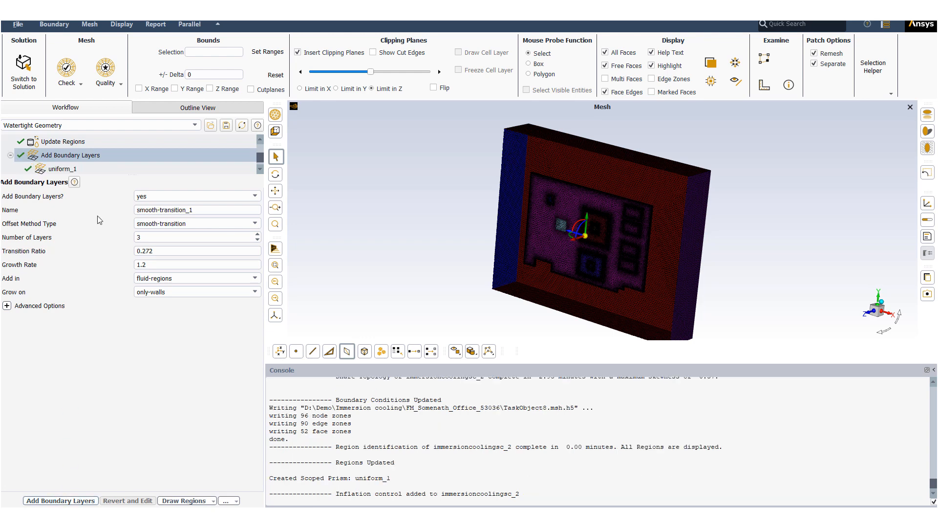
left_click(79, 156)
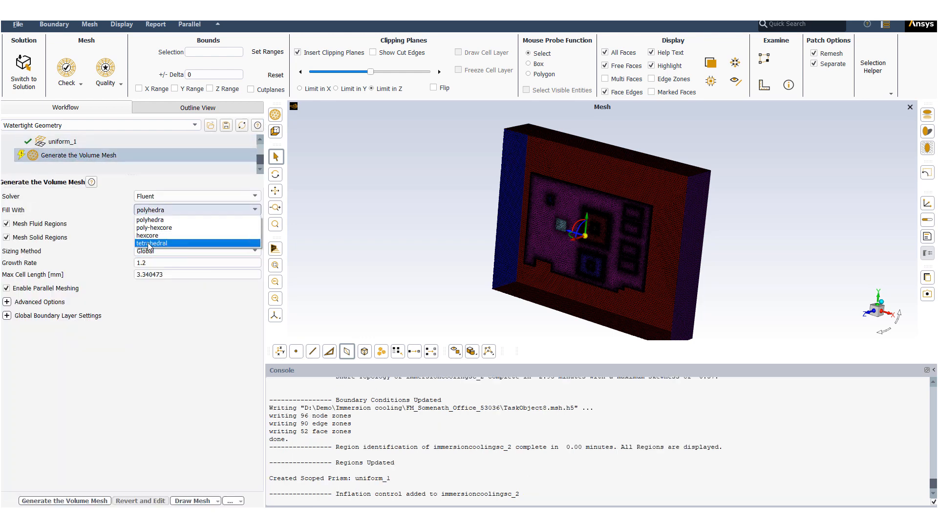
Step: Generate the poly-hexcore volume mesh, inspect an X clipping slice and switch to solution
left_click(154, 228)
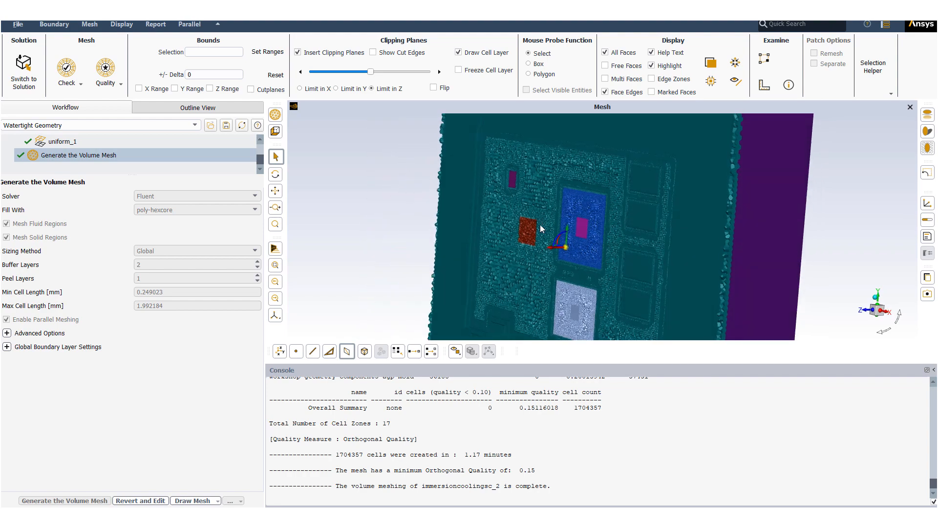
left_click(299, 89)
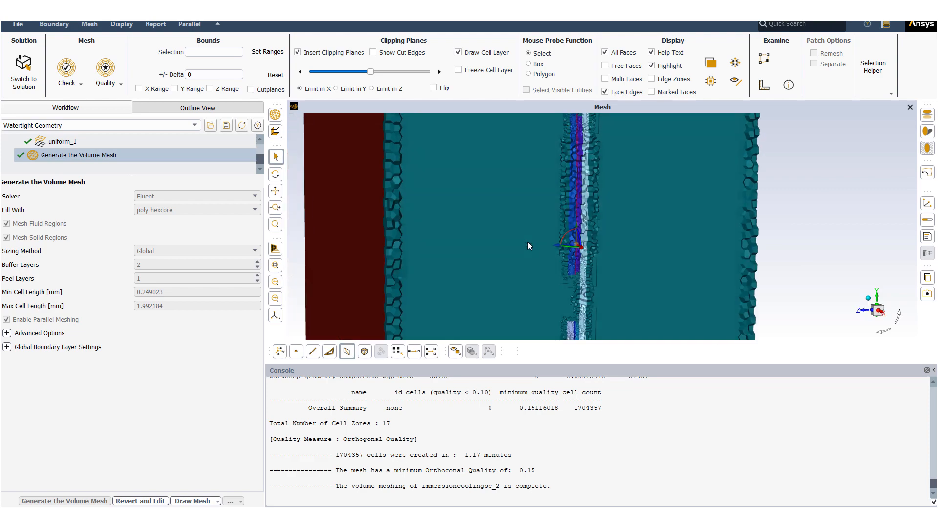
scroll("up", 3)
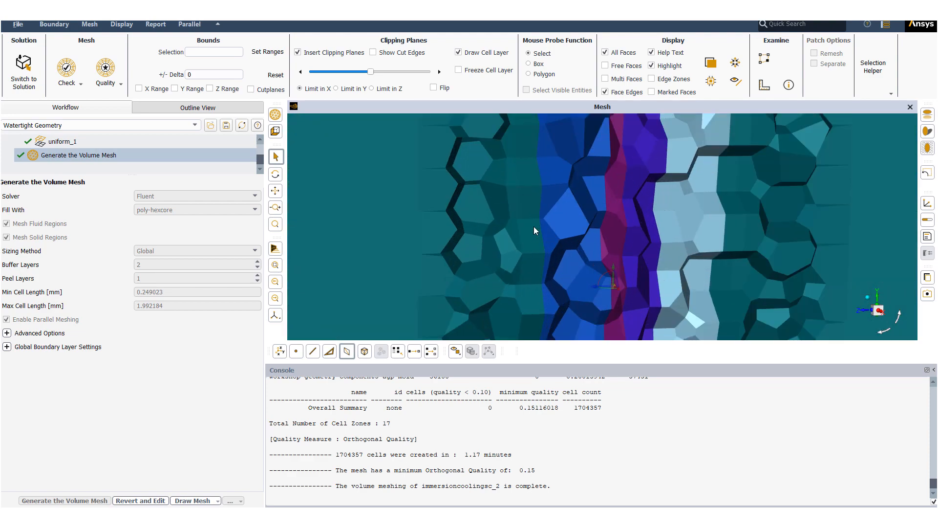
left_click(24, 65)
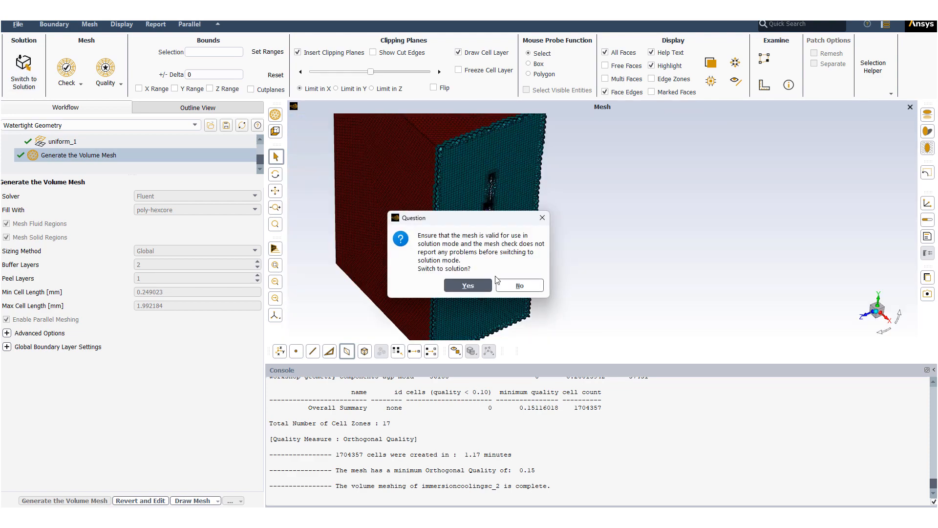
Step: Confirm solution mode, close Mesh Display and browse the solid materials list
left_click(468, 285)
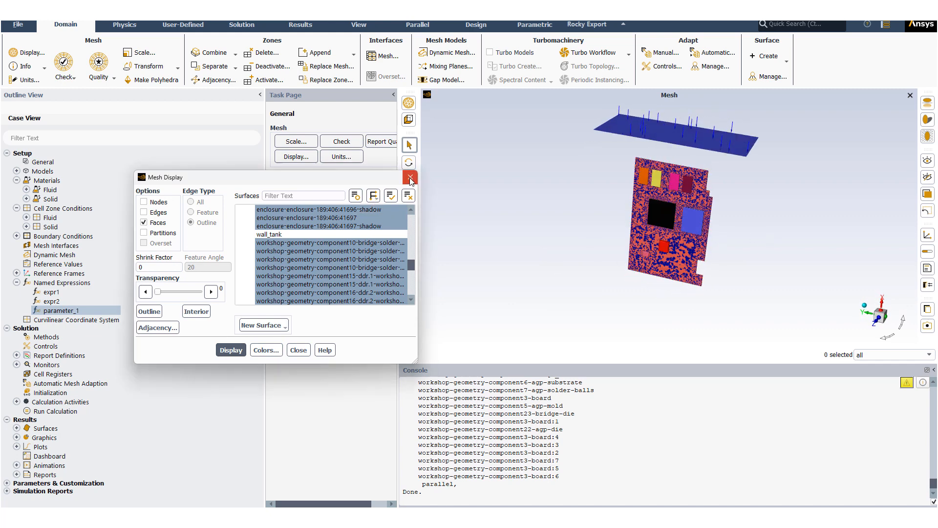
left_click(410, 177)
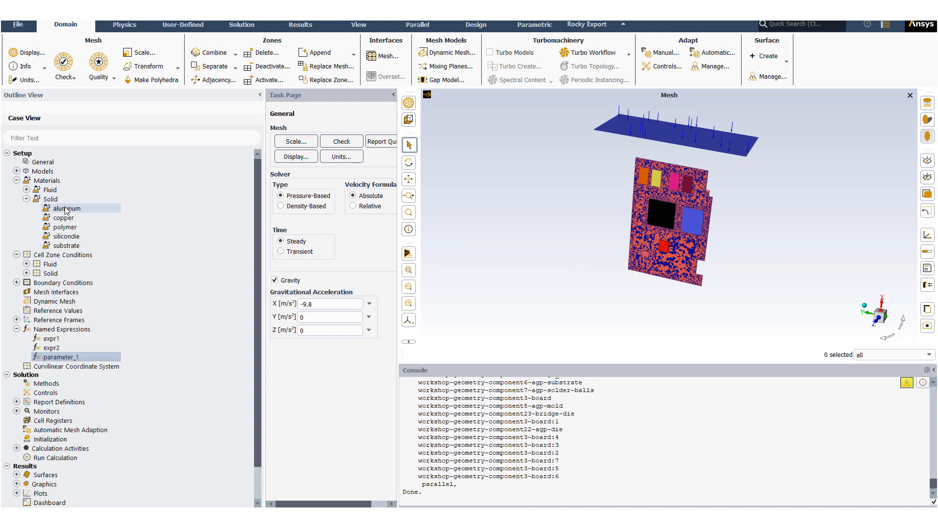
left_click(67, 207)
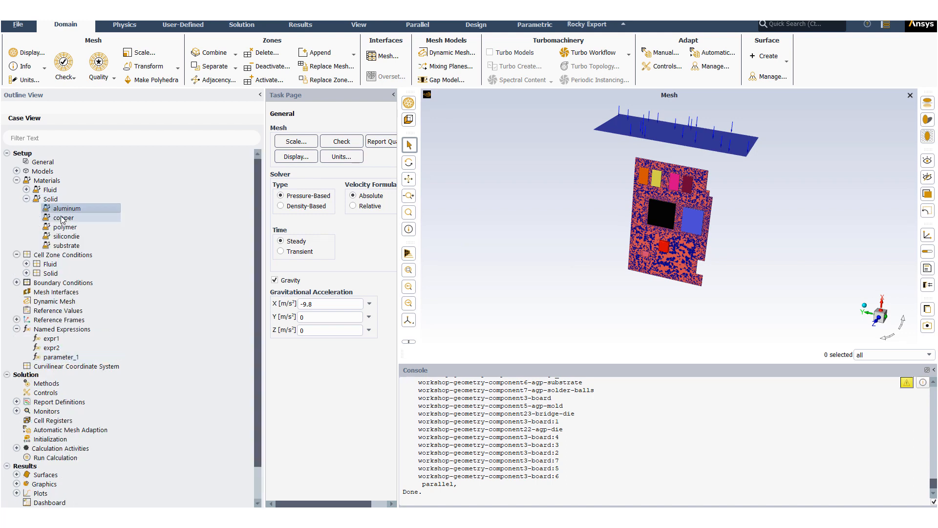
left_click(65, 236)
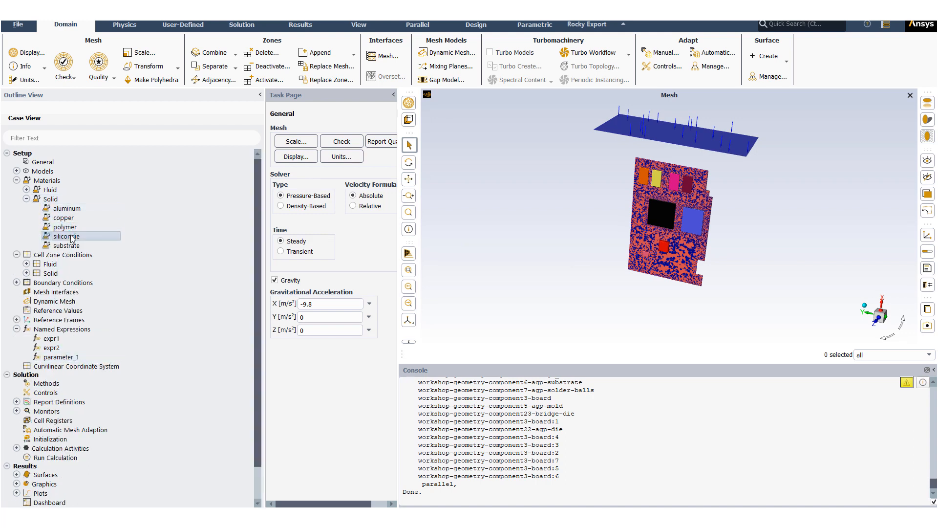
left_click(66, 245)
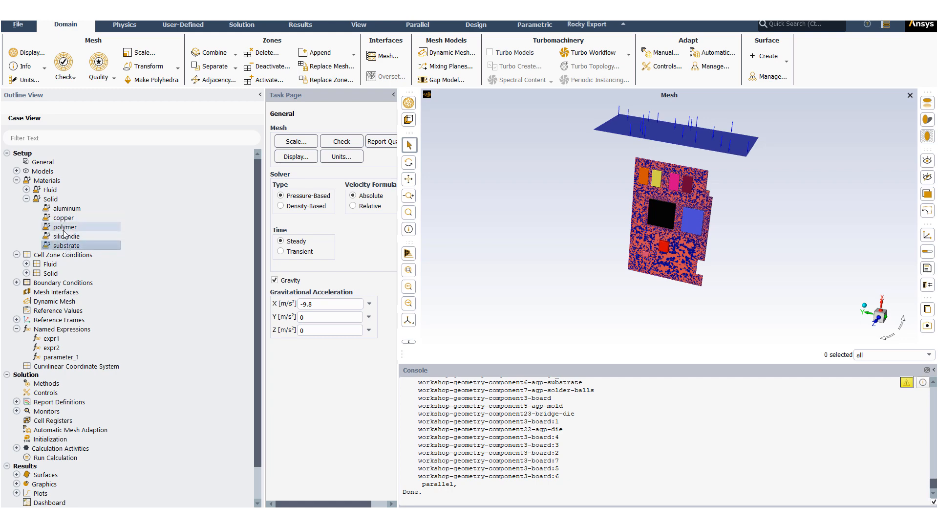
Step: Review polymer, aluminum and substrate properties unchanged and collapse the Solid list
double_click(63, 226)
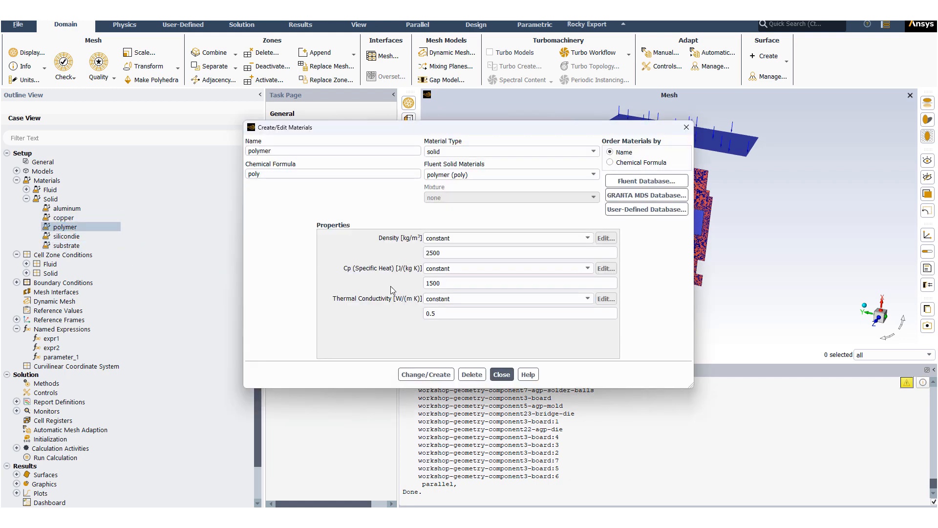
mouse_move(420, 330)
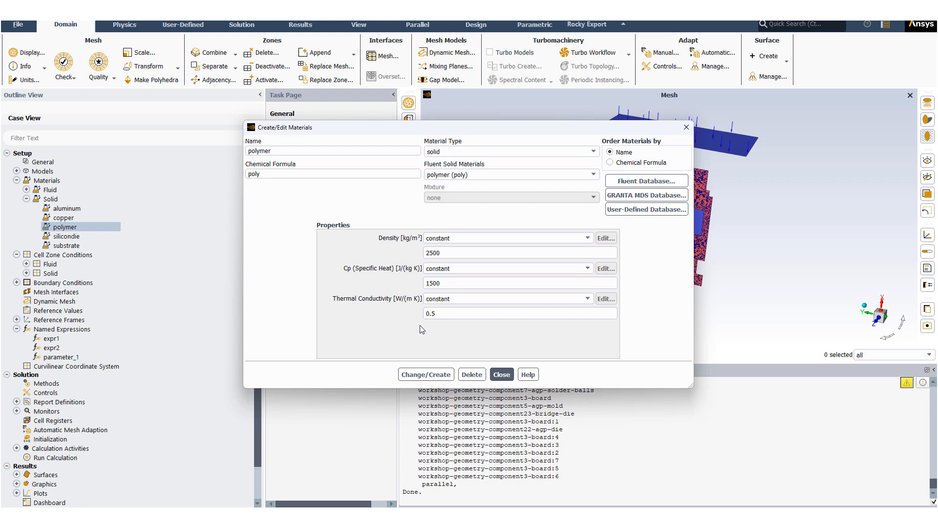
left_click(501, 375)
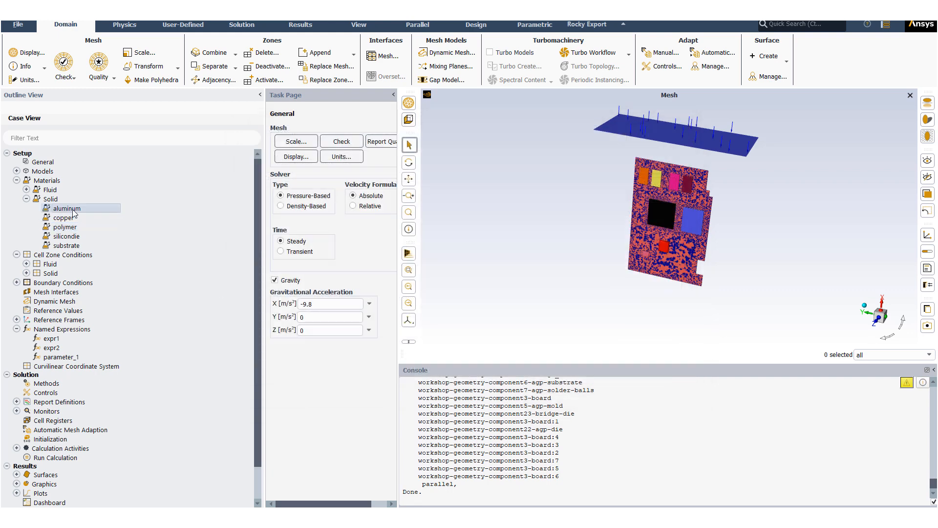
double_click(67, 208)
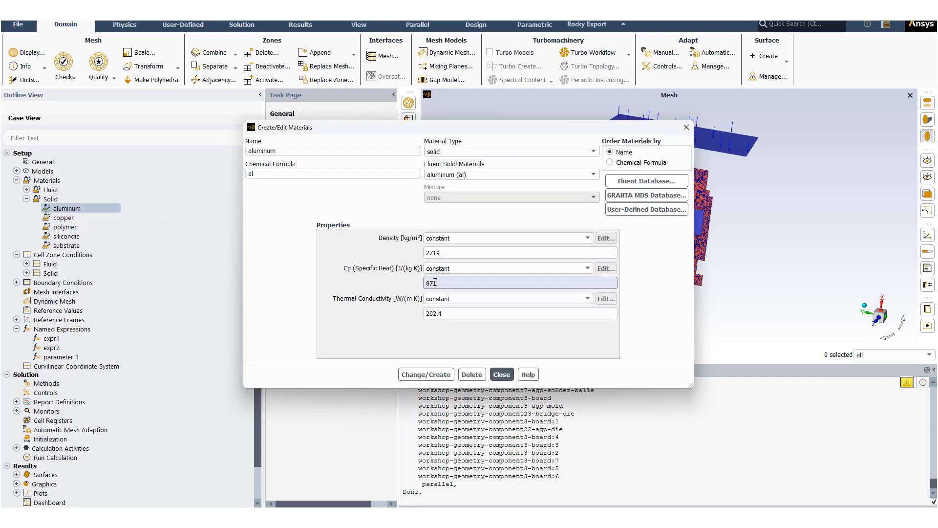
left_click(501, 374)
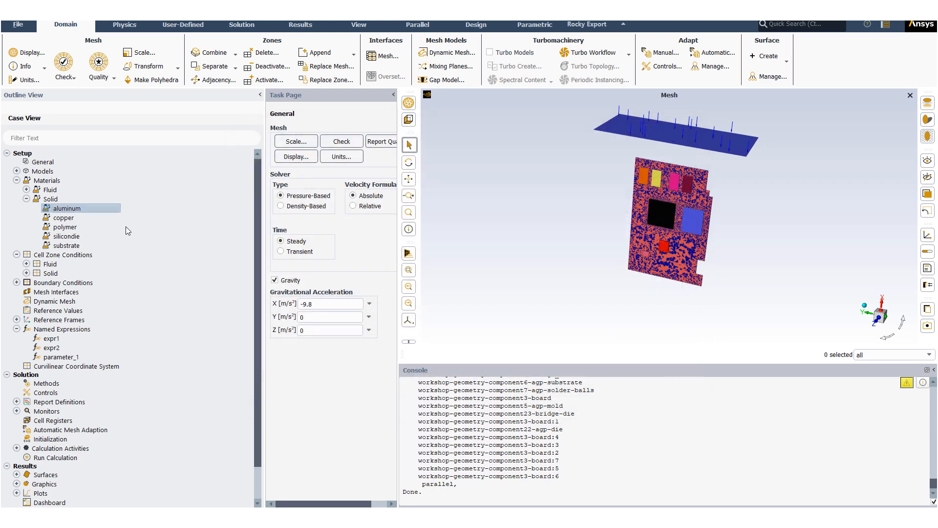
left_click(68, 245)
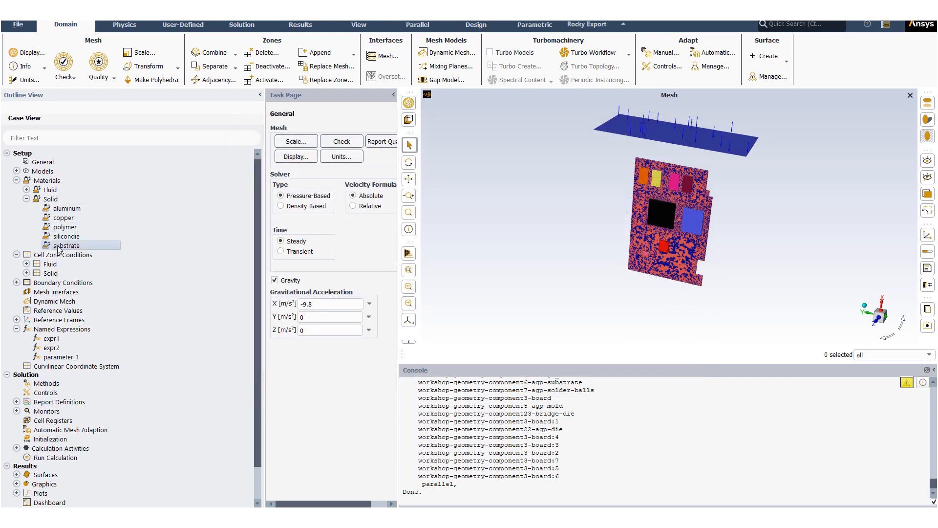
double_click(67, 245)
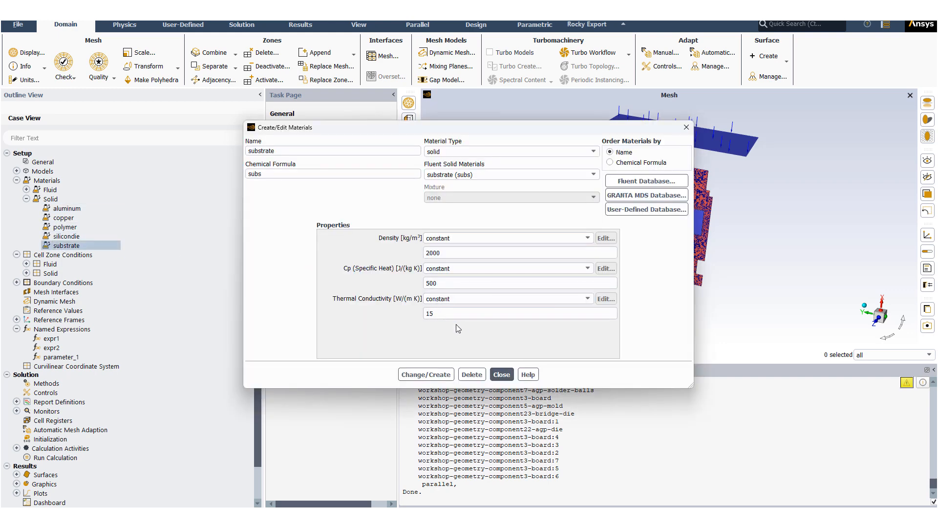
left_click(501, 375)
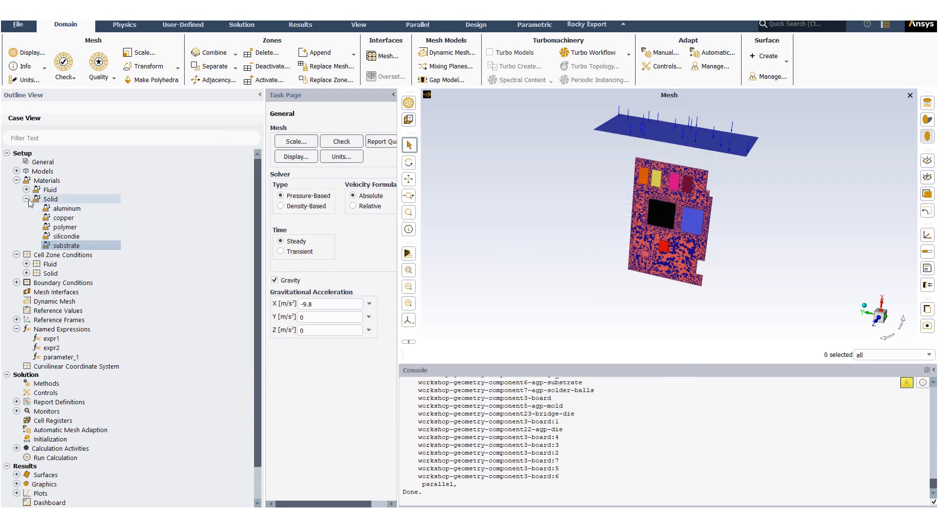
left_click(27, 190)
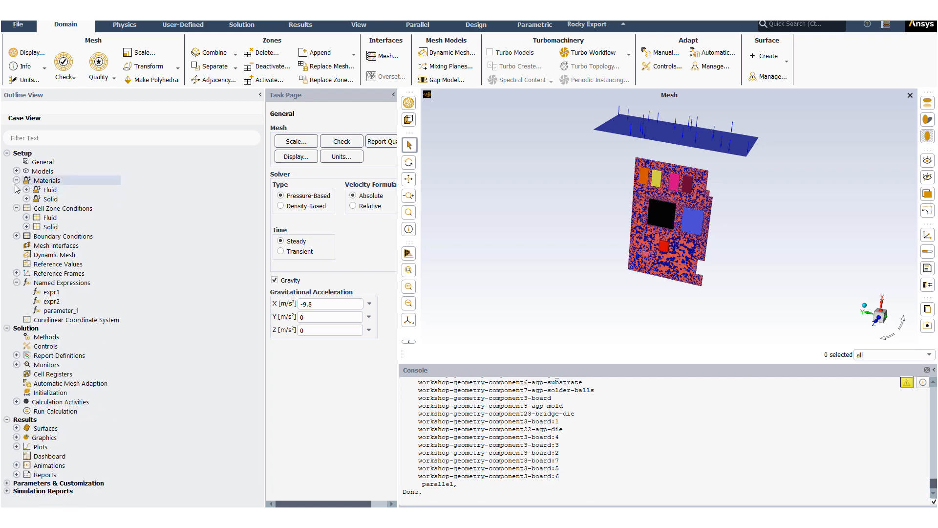
Step: Display only the solid cell zones in the graphics window and probe a board component
left_click(27, 228)
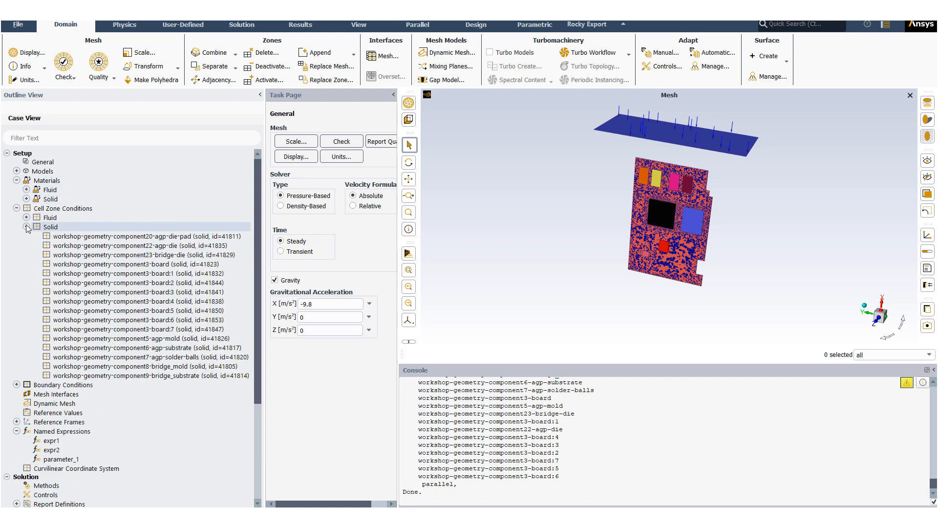
right_click(50, 227)
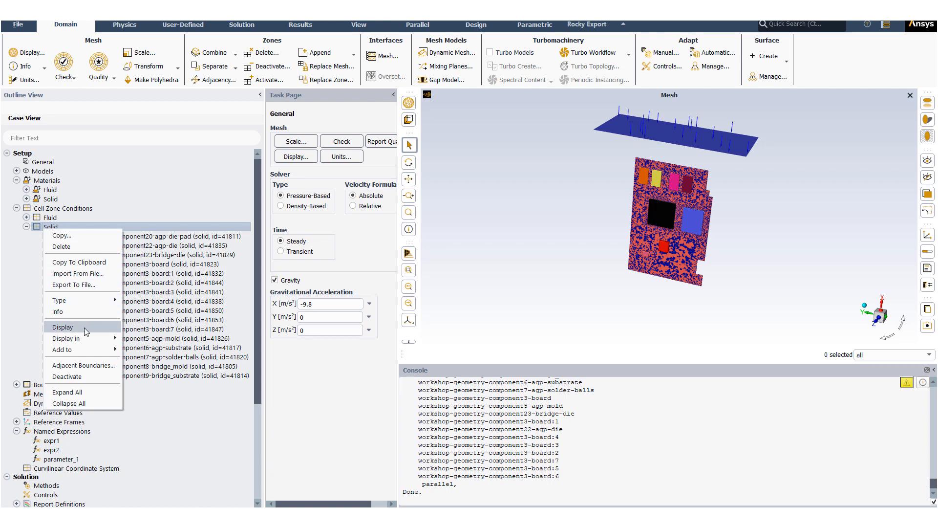
left_click(62, 327)
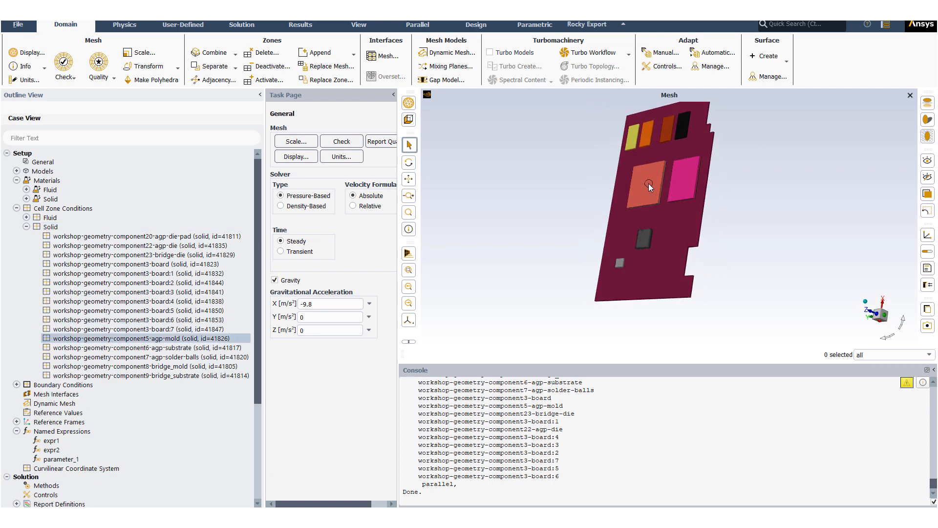
left_click(644, 245)
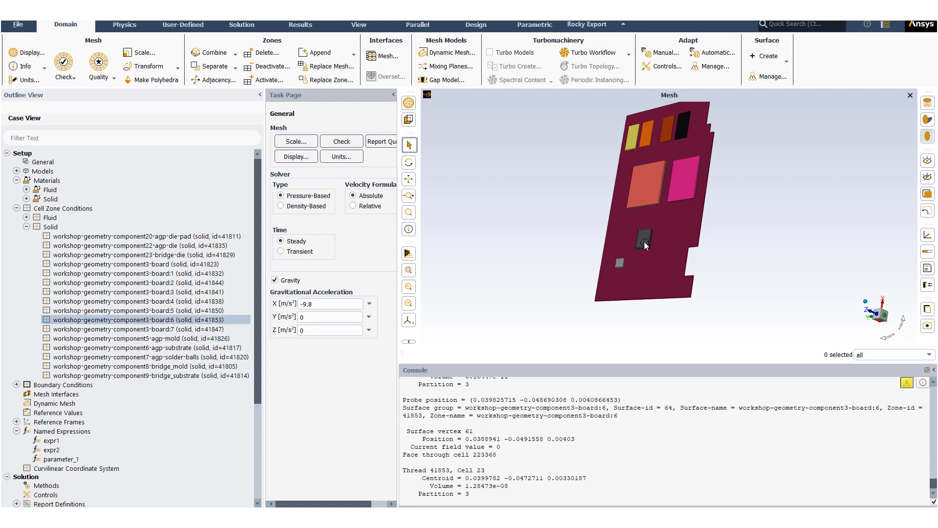
Step: Review the agp-die zone's energy source expression expr1 and close it unchanged
double_click(137, 244)
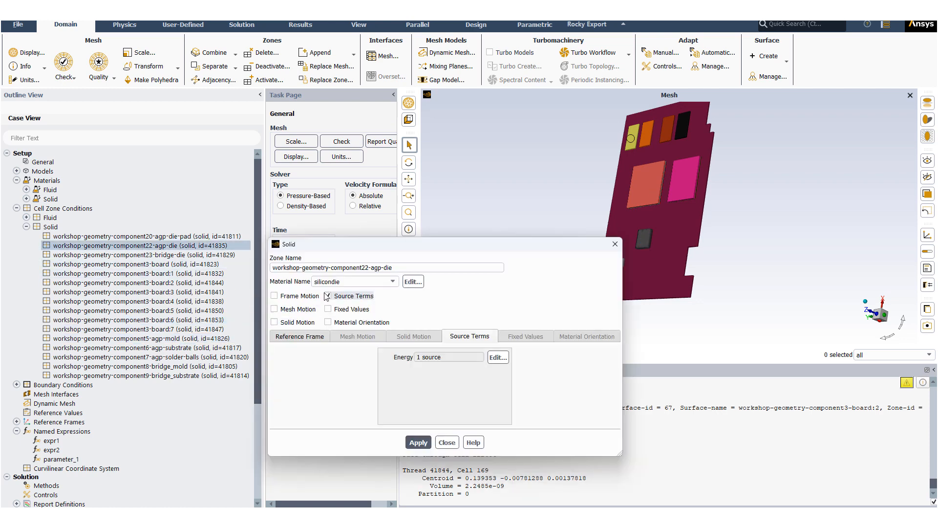
left_click(497, 358)
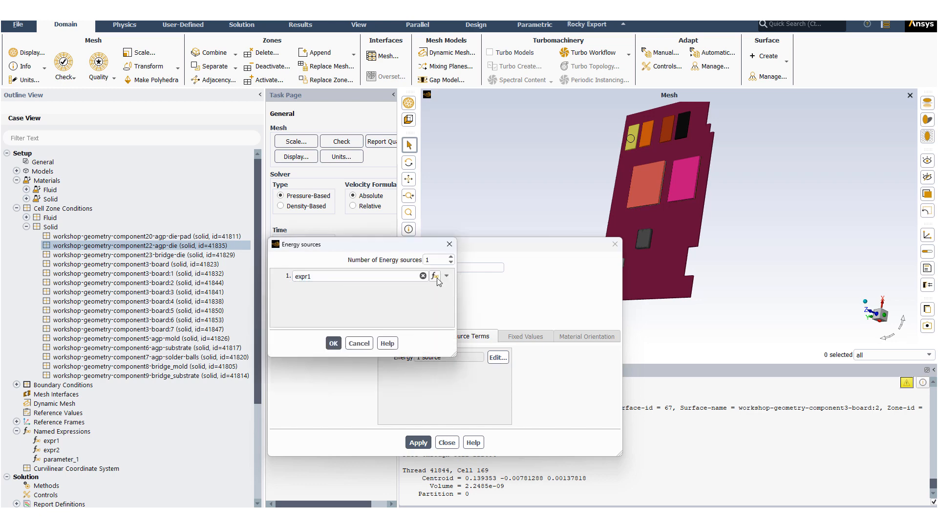
left_click(435, 275)
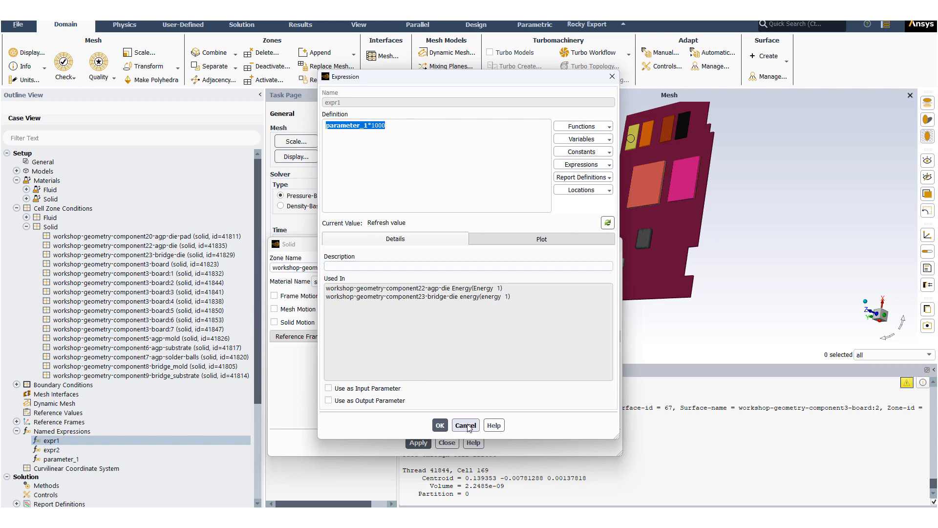
left_click(466, 425)
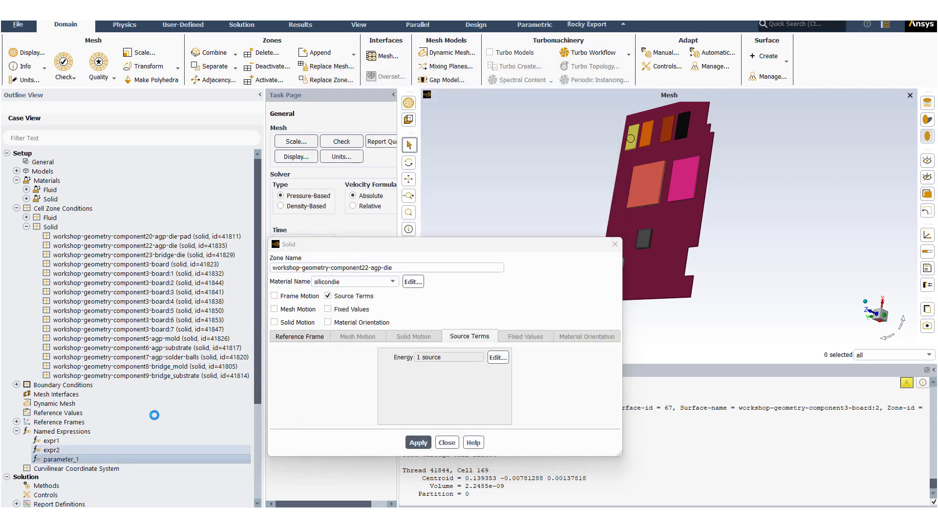
left_click(446, 442)
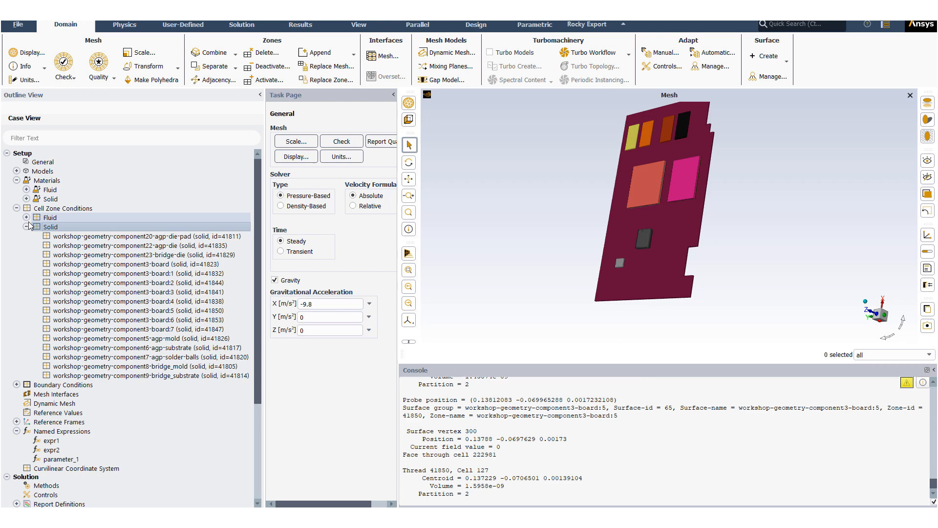
Step: Switch the solver to transient and review the enclosure fluid zone without changes
left_click(27, 171)
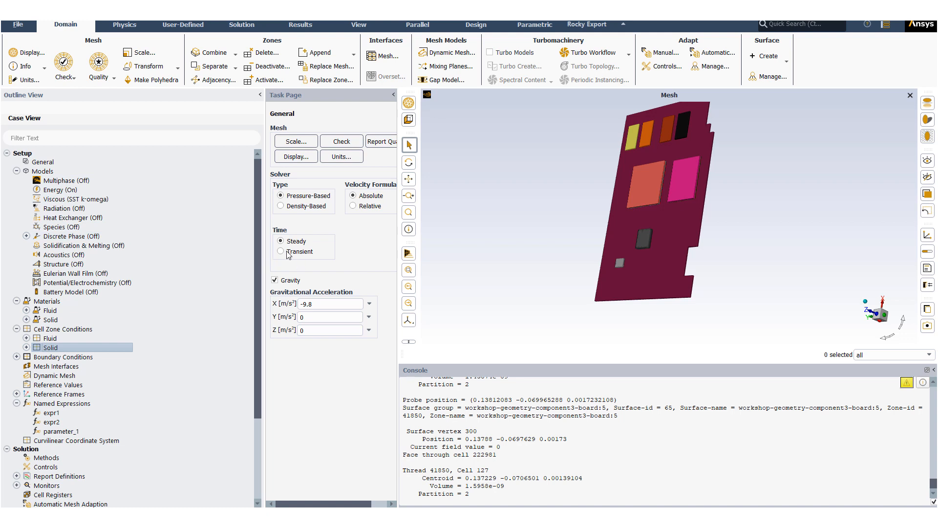
left_click(282, 251)
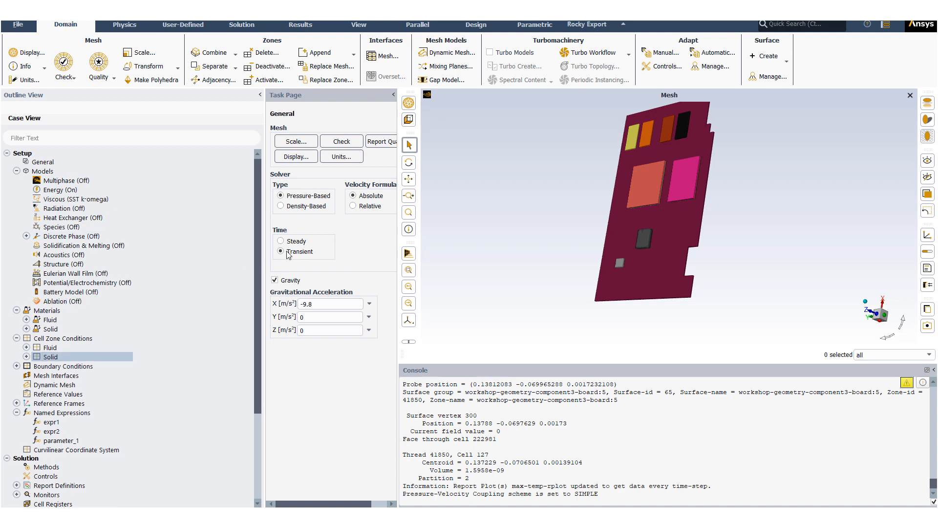
left_click(281, 242)
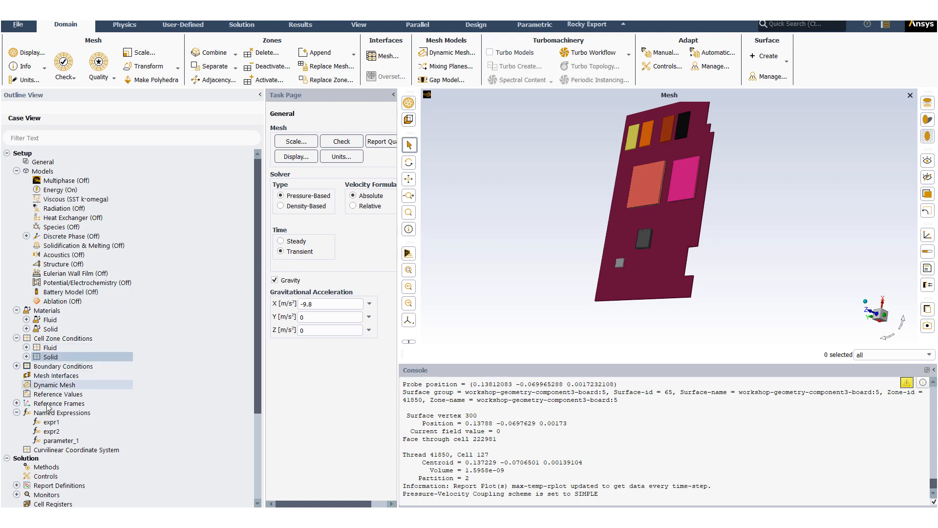
scroll("down", 3)
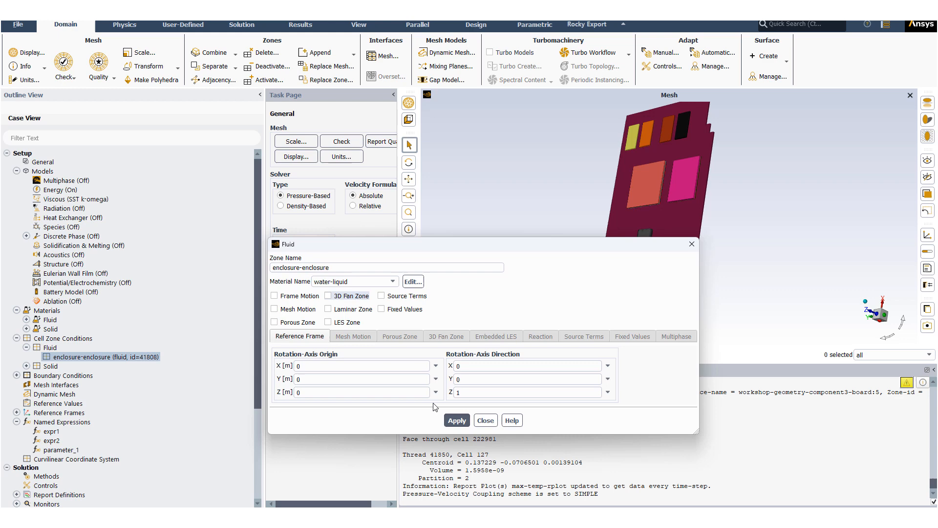
left_click(486, 420)
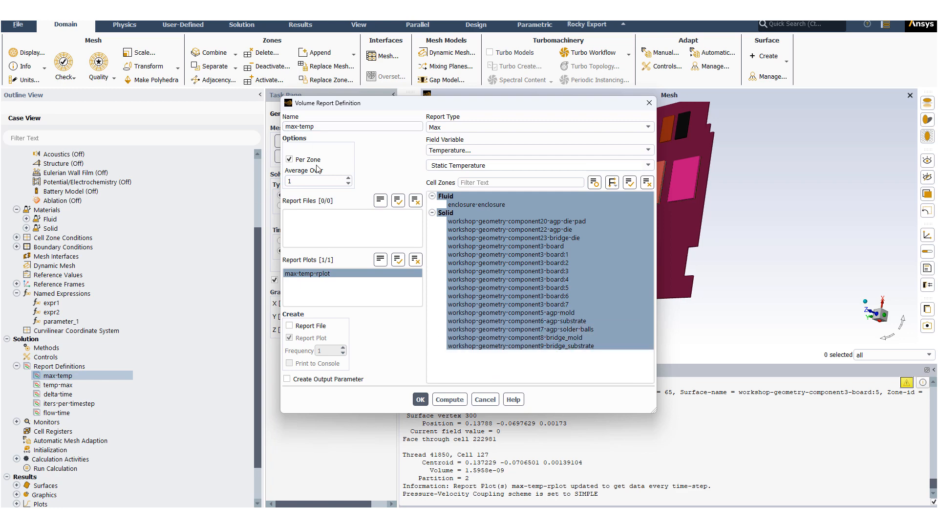
Step: Hybrid-initialize the solution and move to the run calculation settings
left_click(53, 449)
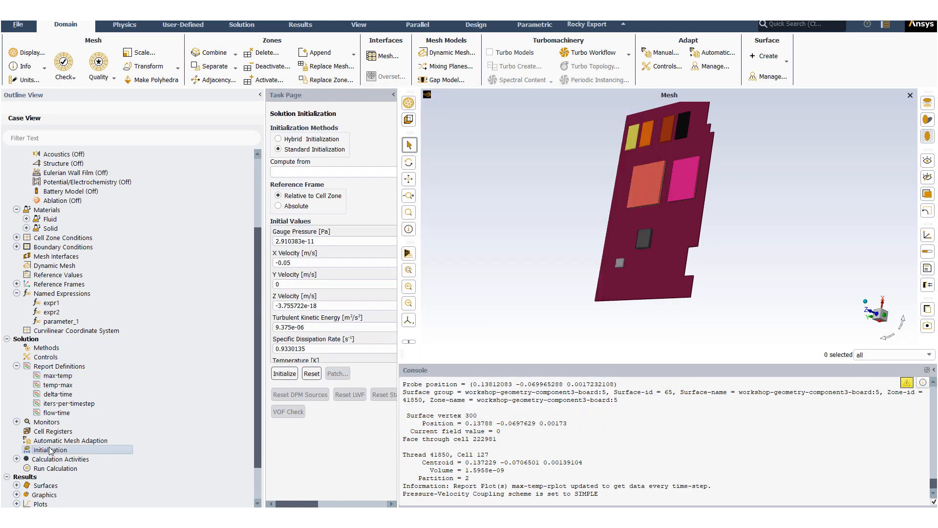
left_click(279, 137)
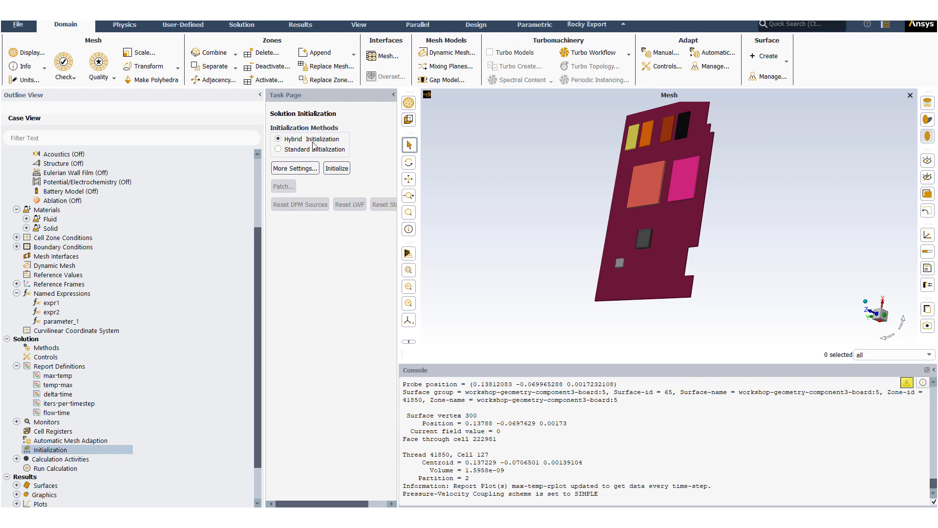
left_click(336, 167)
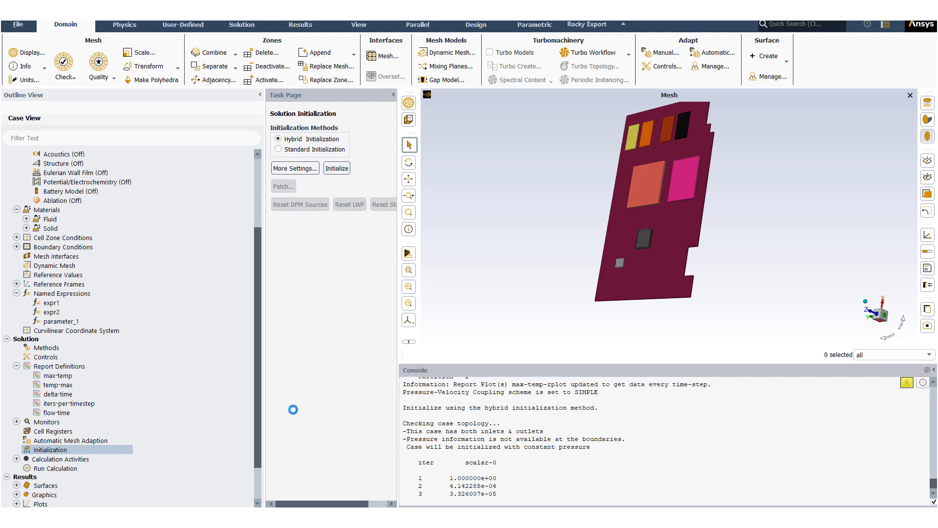
left_click(336, 167)
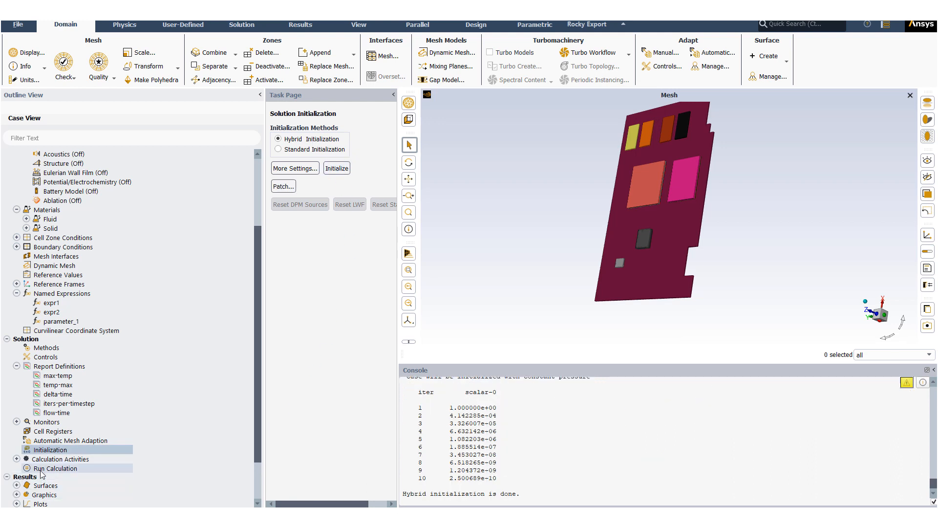
left_click(55, 468)
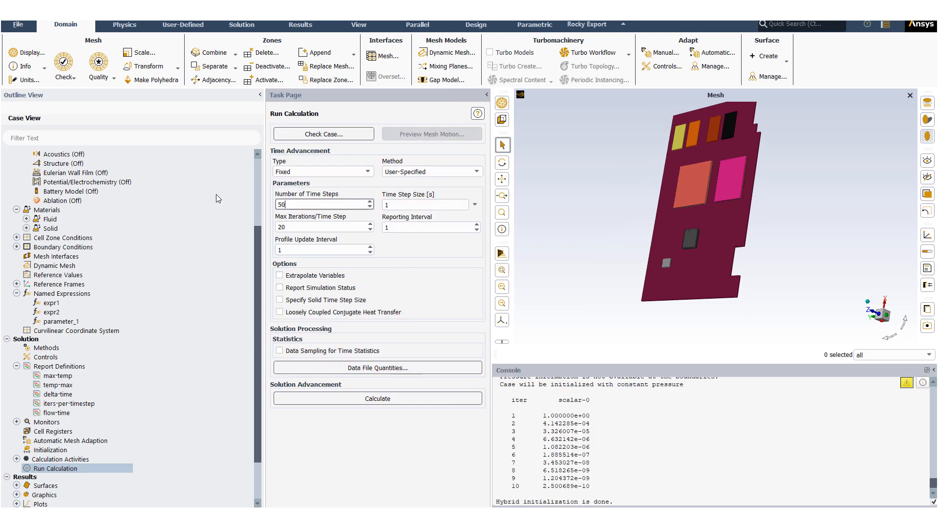
Step: Run 500 time steps and monitor the max-temp report plot and scaled residuals
type("500")
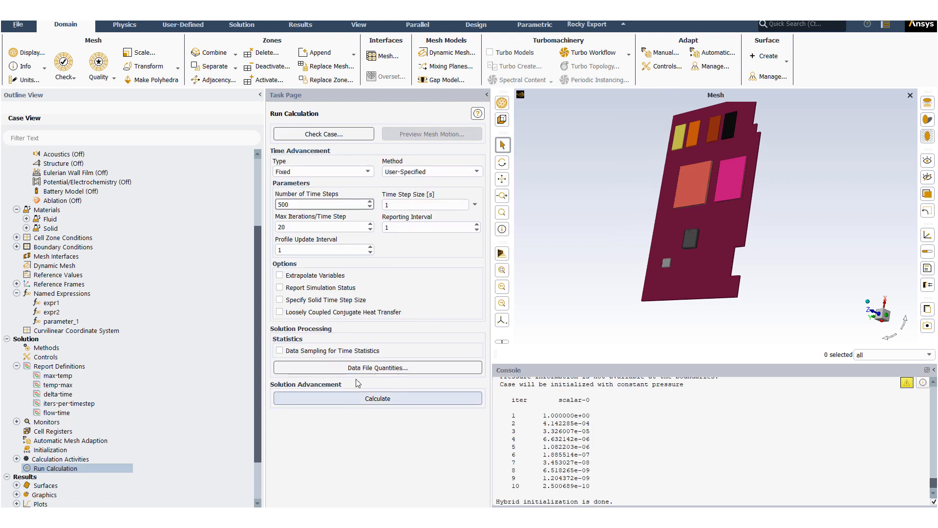
left_click(377, 398)
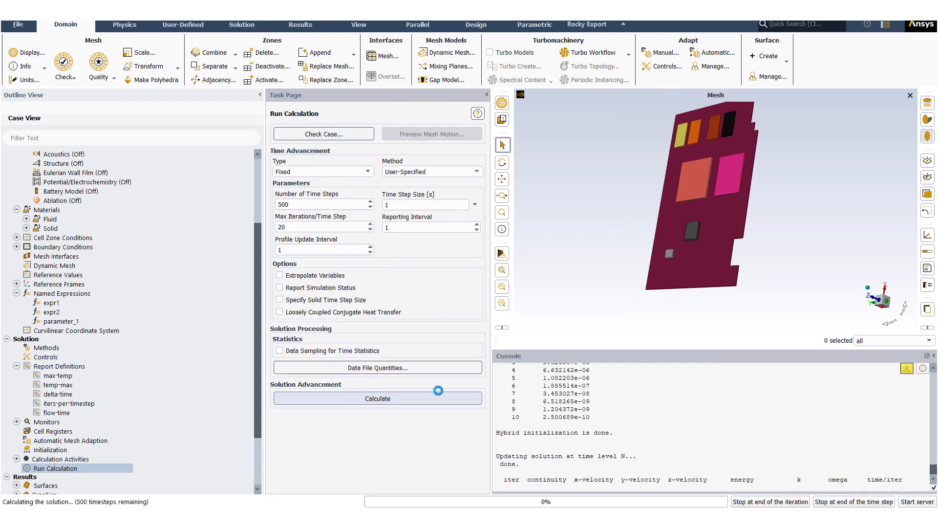
left_click(377, 398)
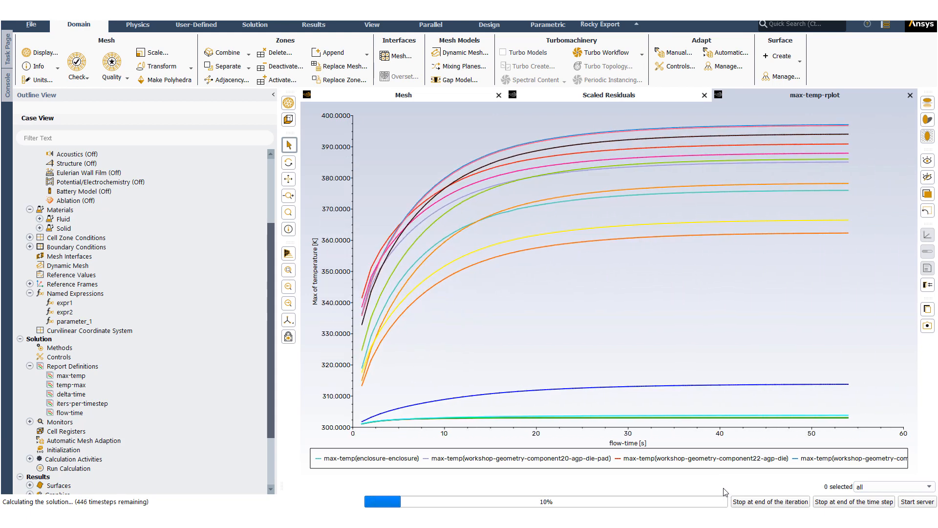
left_click(608, 95)
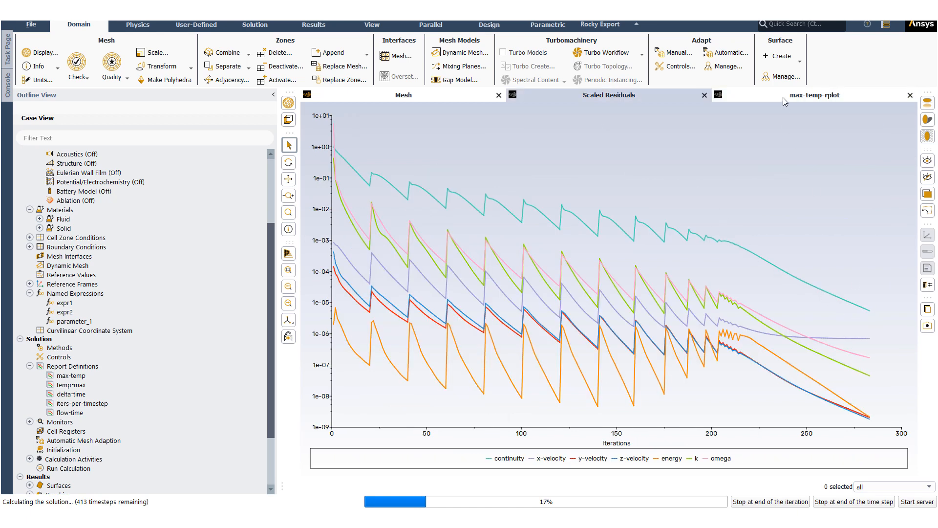
left_click(814, 94)
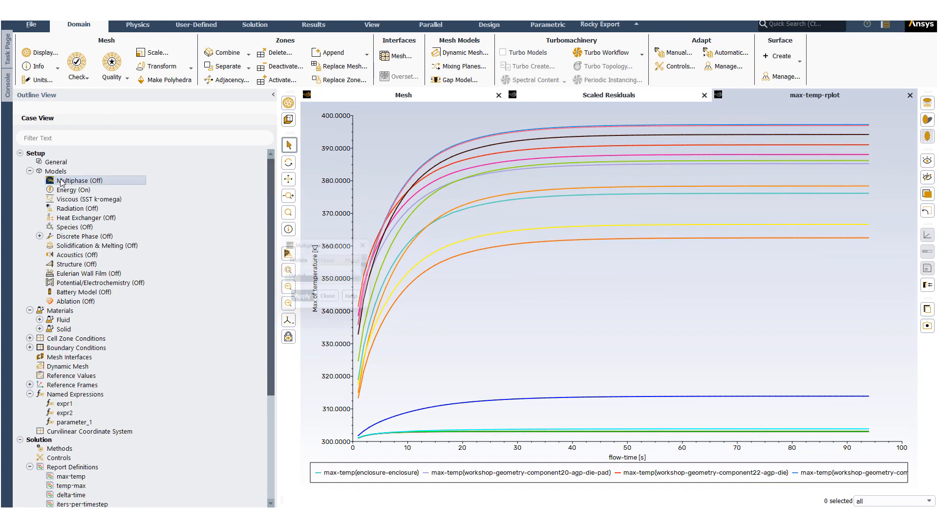
Step: Enable the Mixture multiphase model with water-liquid primary phase 'liquid' and secondary phase 'vap'
double_click(80, 180)
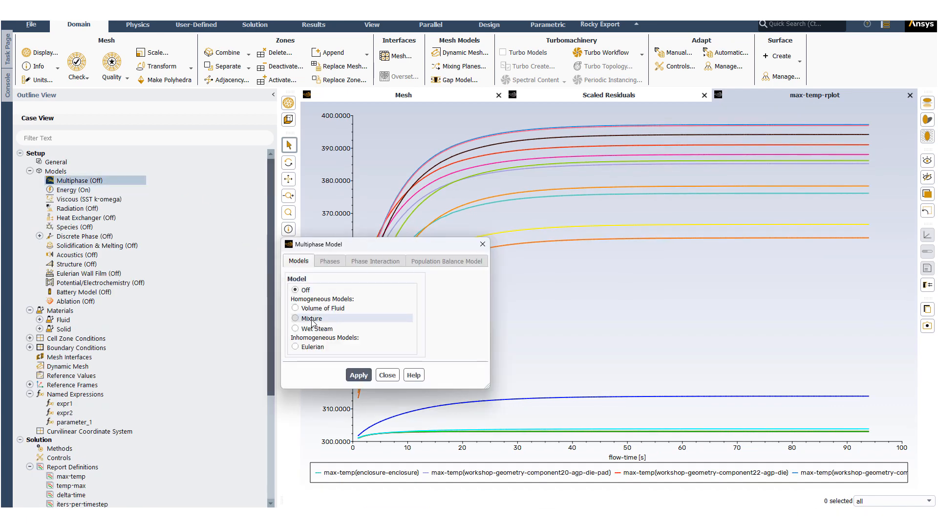
left_click(295, 317)
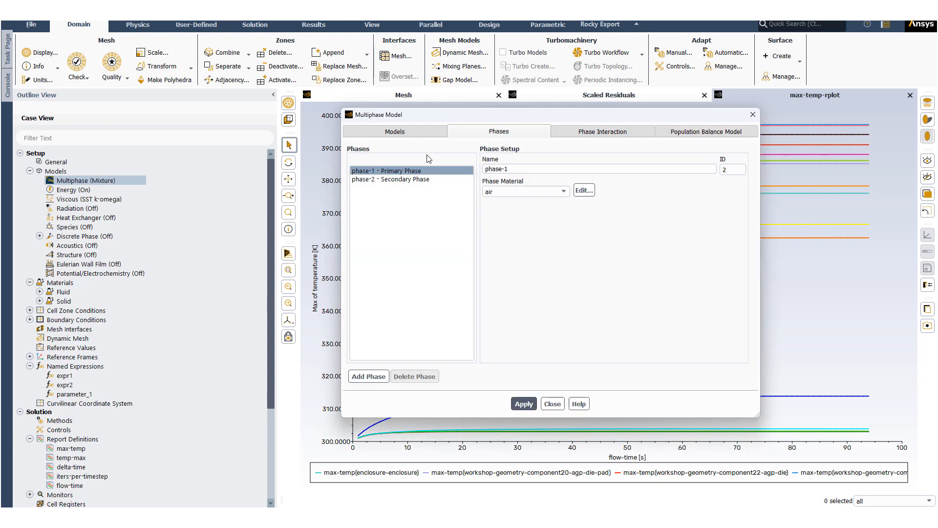
left_click(561, 191)
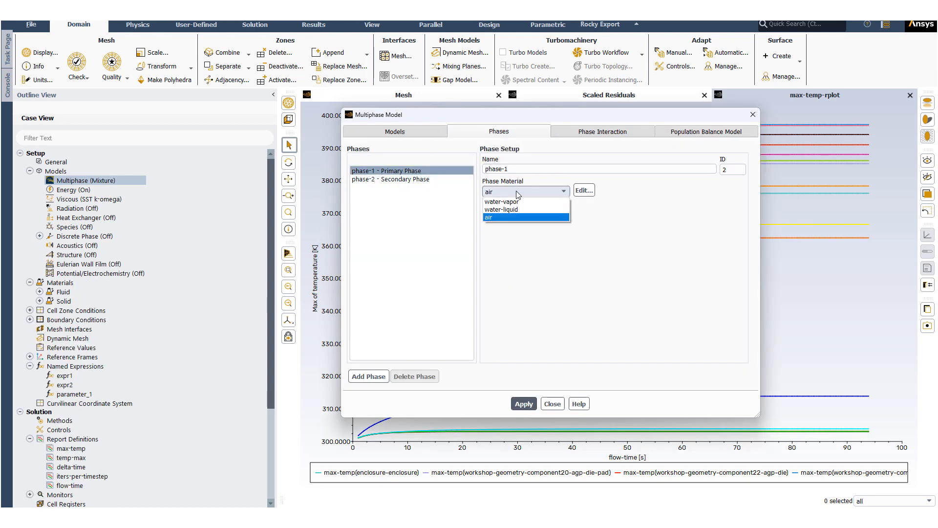
left_click(500, 210)
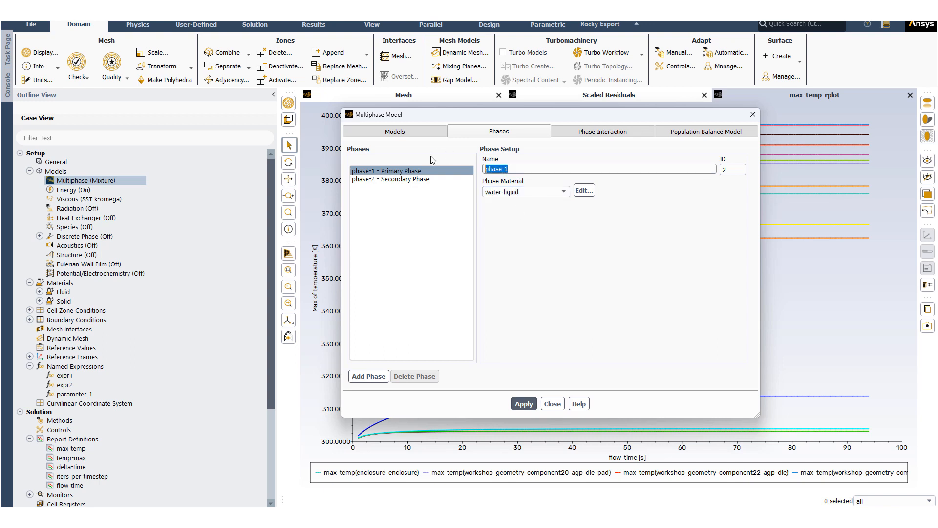
type("liquid")
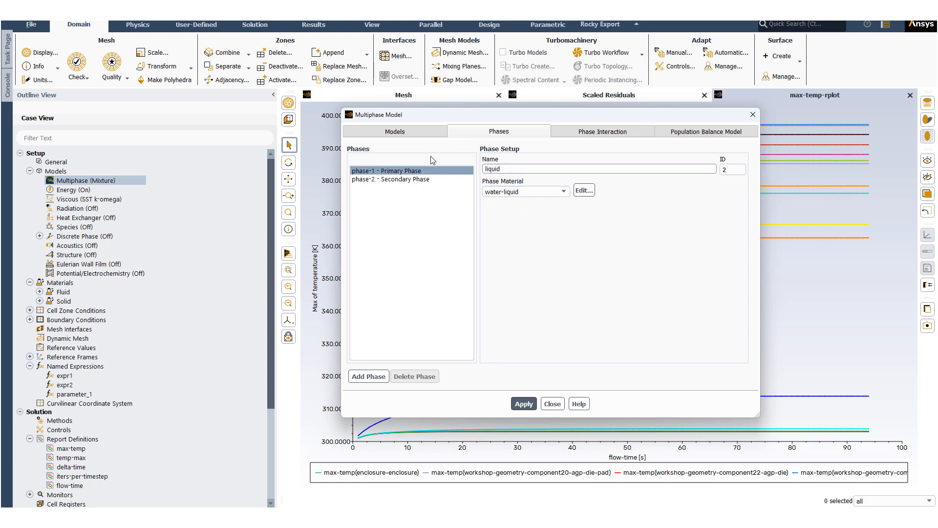
left_click(389, 179)
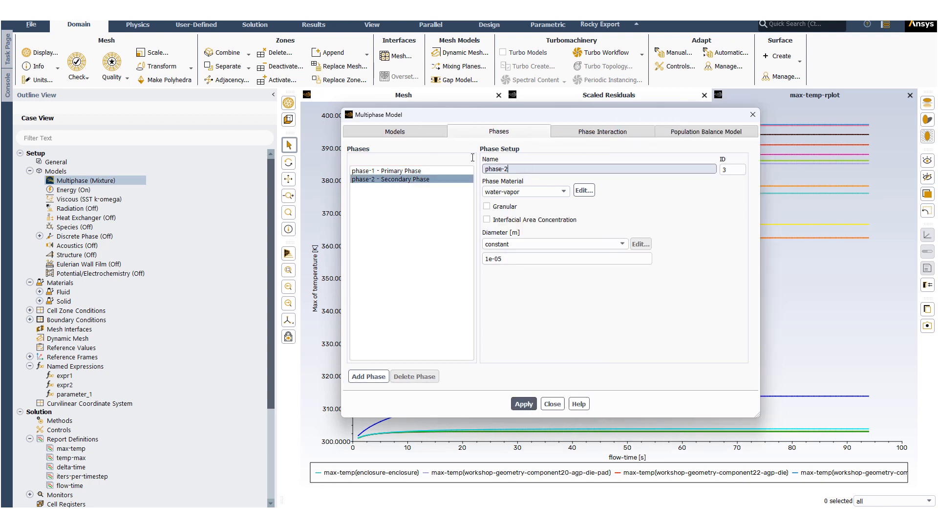
type("vap")
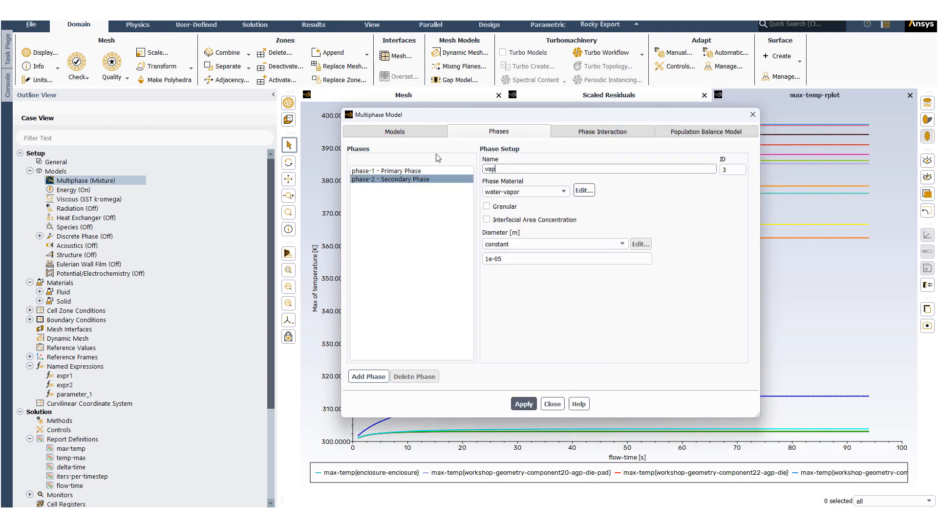
Step: Review the liquid : vap interaction forces and show its Heat, Mass, Reactions settings
left_click(602, 131)
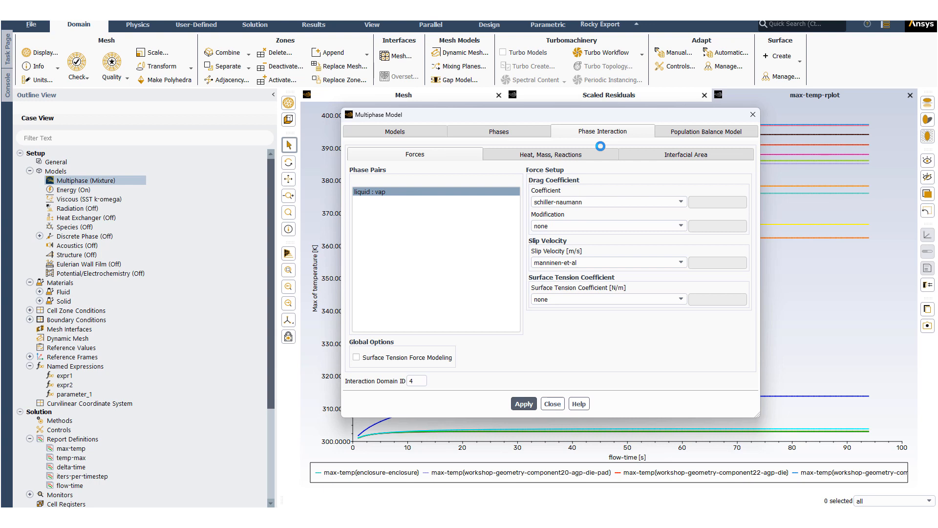
mouse_move(549, 154)
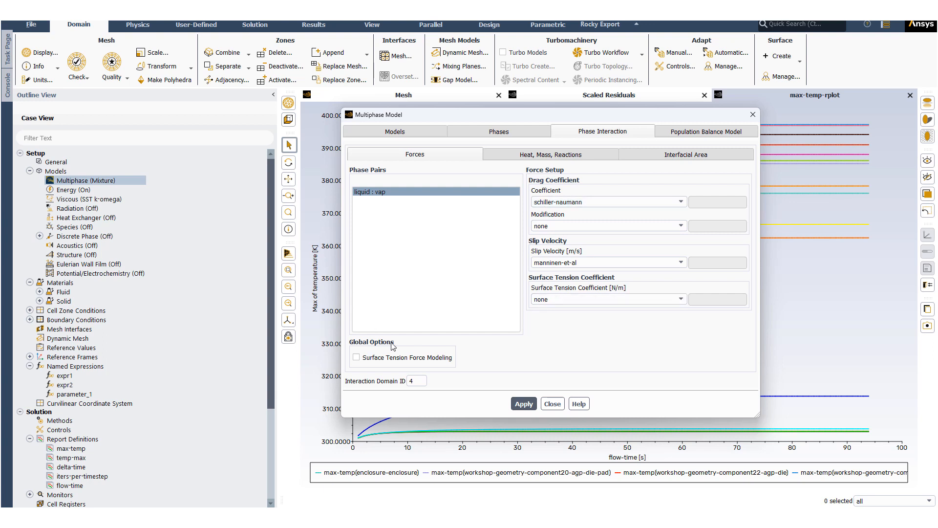
left_click(550, 154)
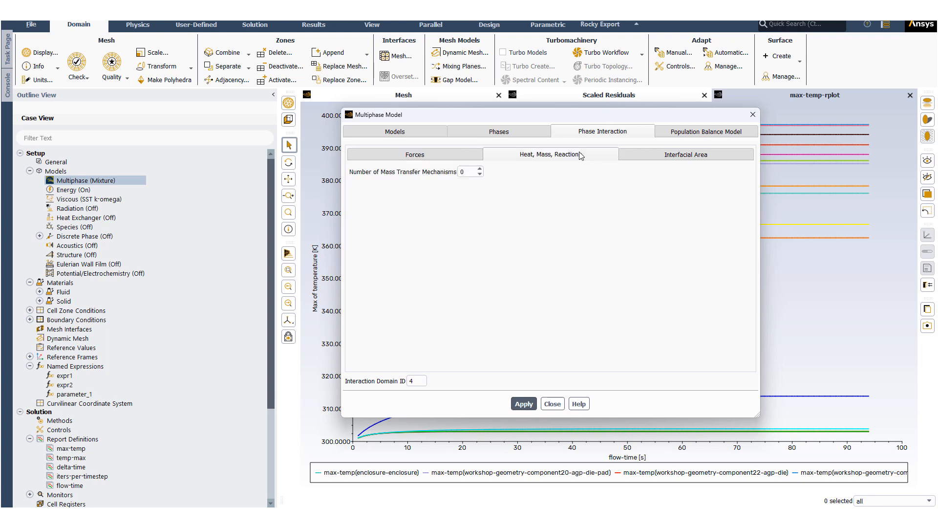
Step: Add one liquid-to-vap mass transfer mechanism of type evaporation-condensation
left_click(479, 170)
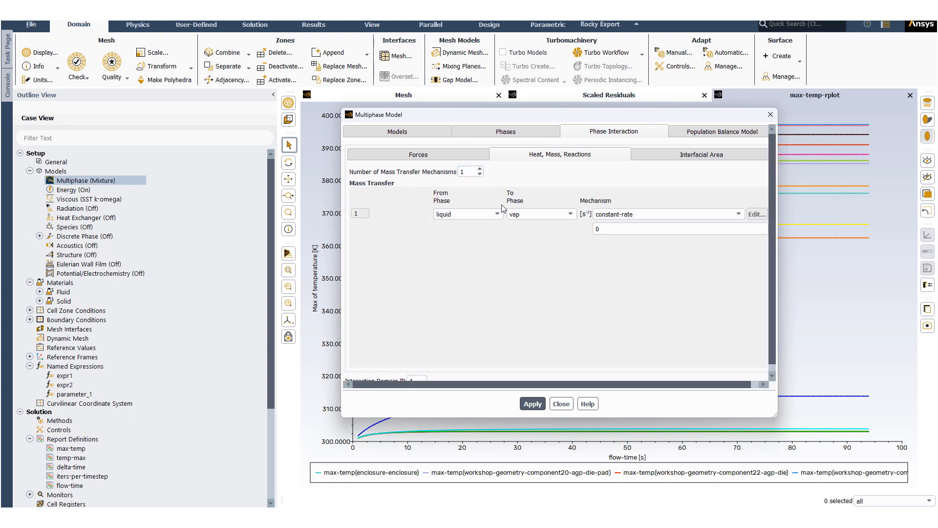
left_click(738, 214)
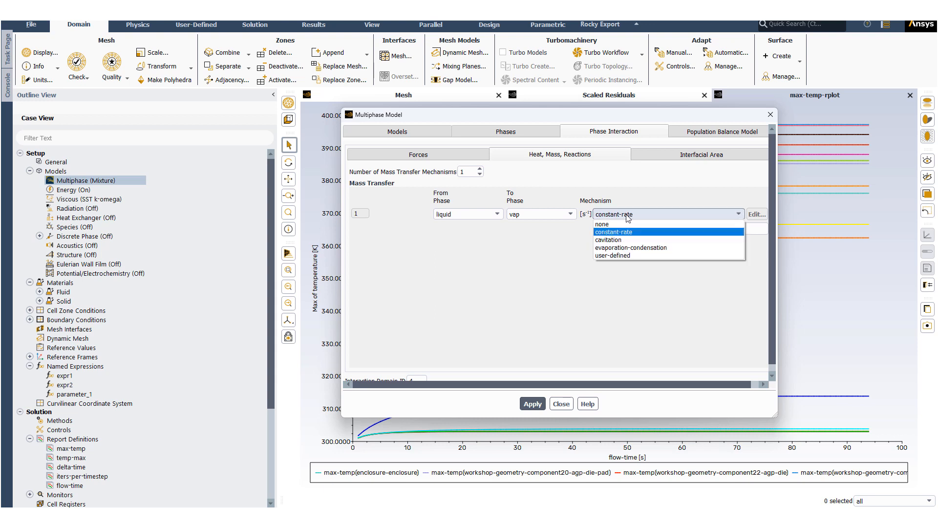
left_click(630, 247)
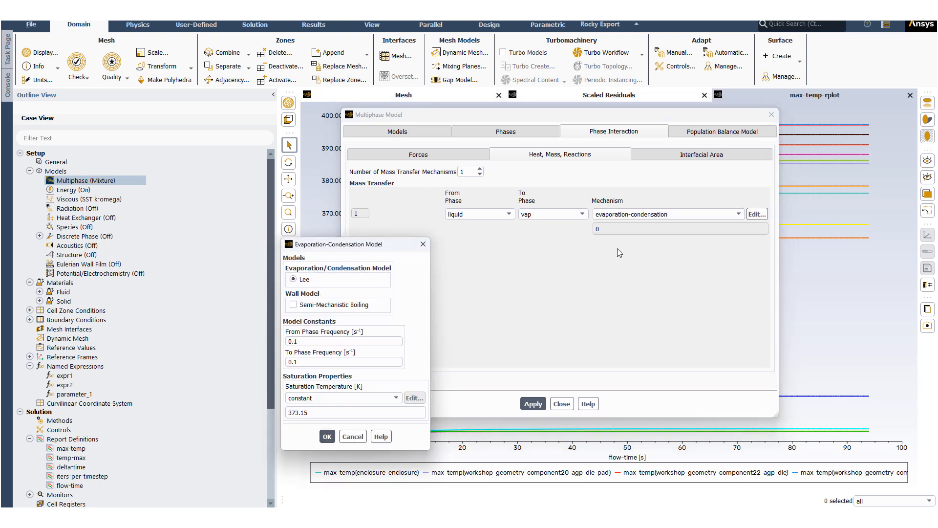
mouse_move(316, 273)
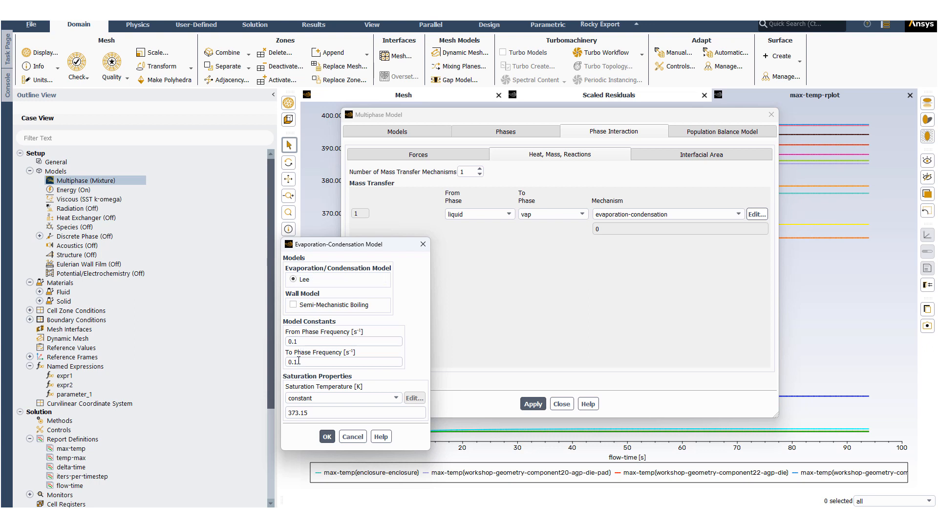
Step: Set the Lee model saturation temperature to a constant 320 K and confirm
triple_click(354, 412)
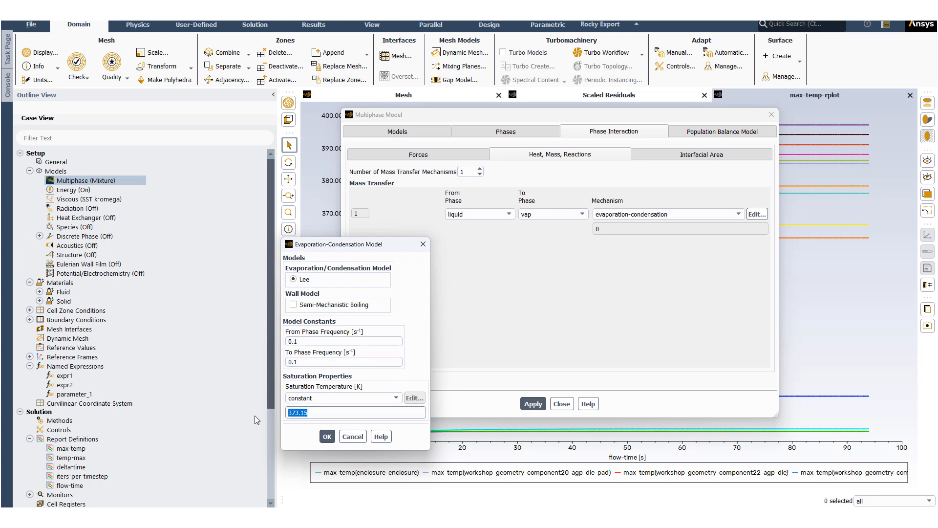
type("3")
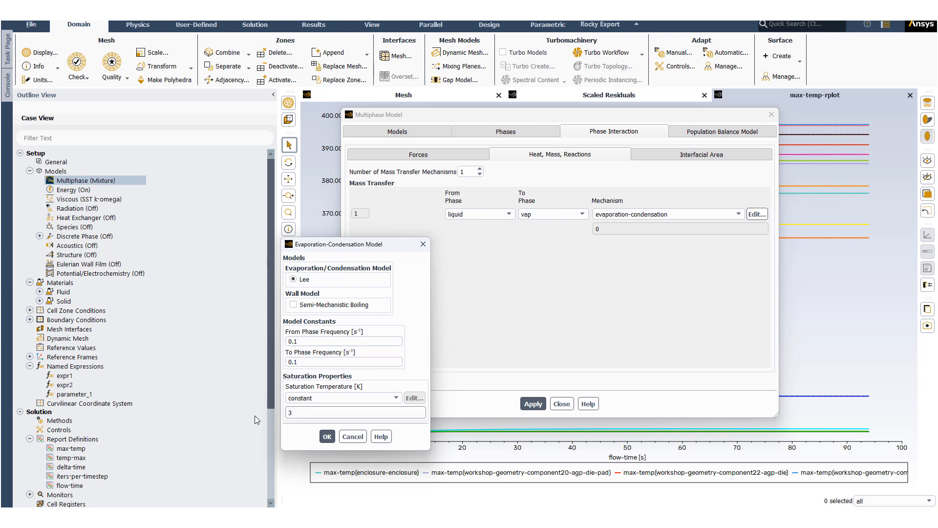
type("320")
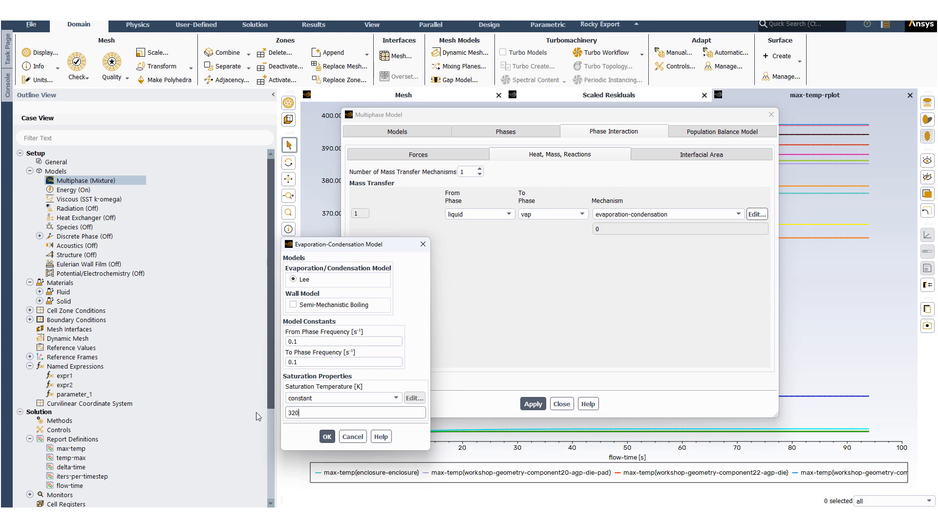
left_click(326, 436)
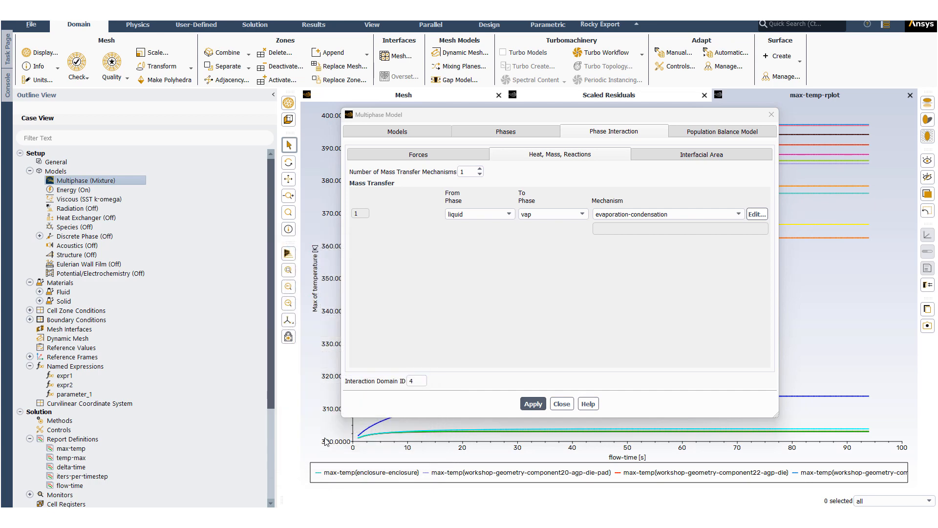
Step: Close the Multiphase Model settings and scroll the outline down to Report Definitions
left_click(561, 404)
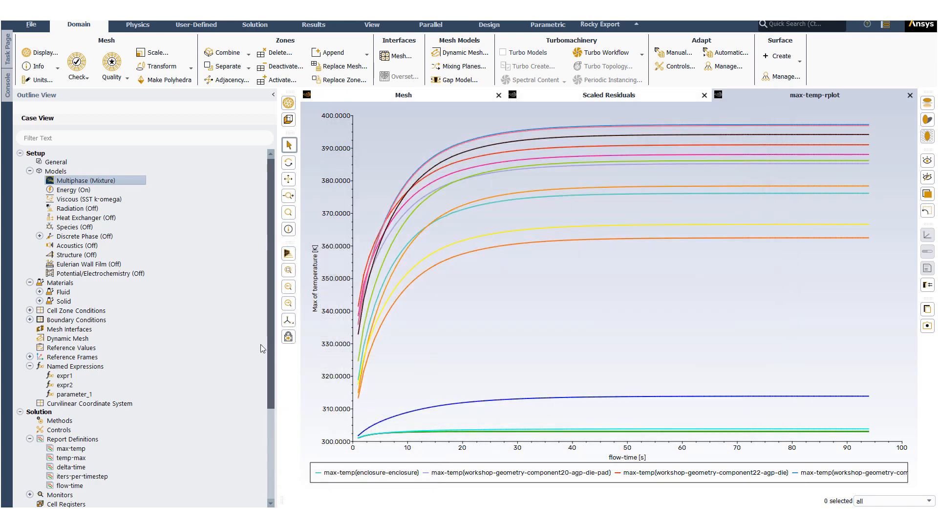
mouse_move(559, 364)
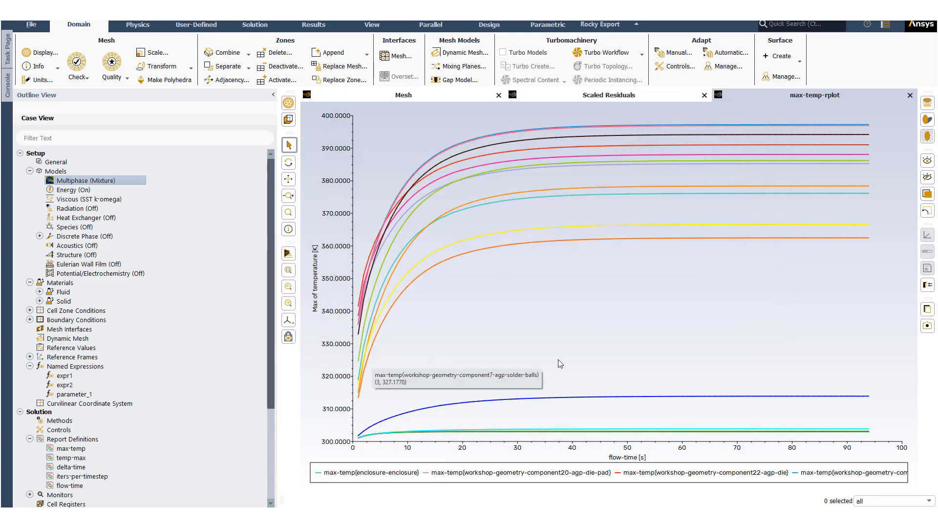
mouse_move(500, 130)
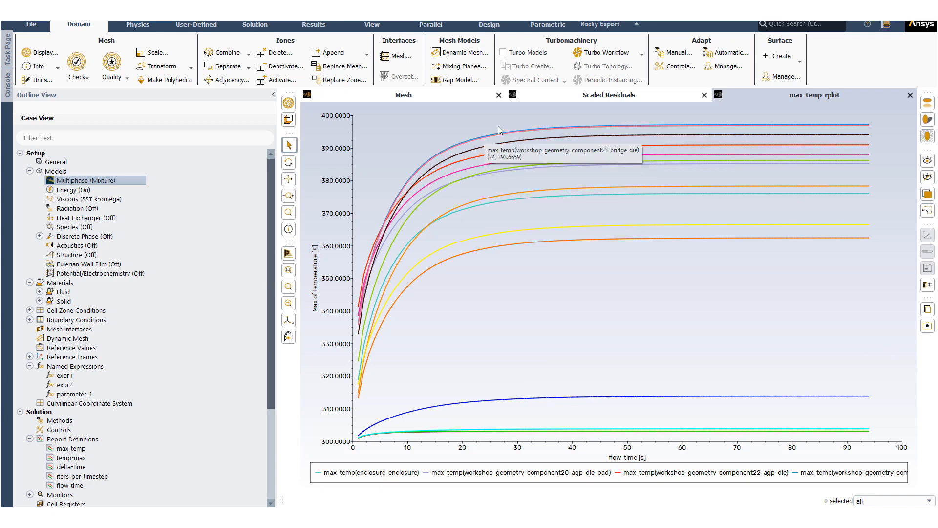
scroll("down", 3)
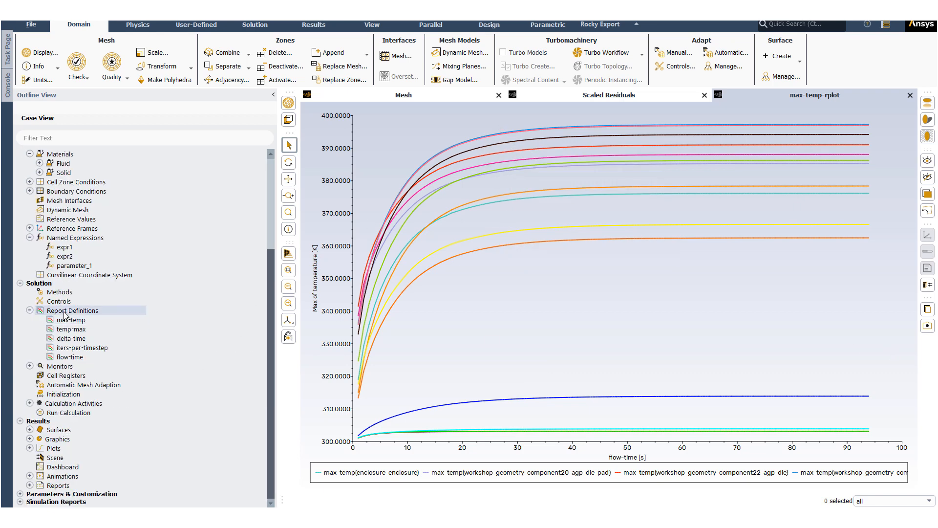
Step: Create volume-integral report total-vap-volume of vap volume fraction over enclosure-enclosure
right_click(72, 310)
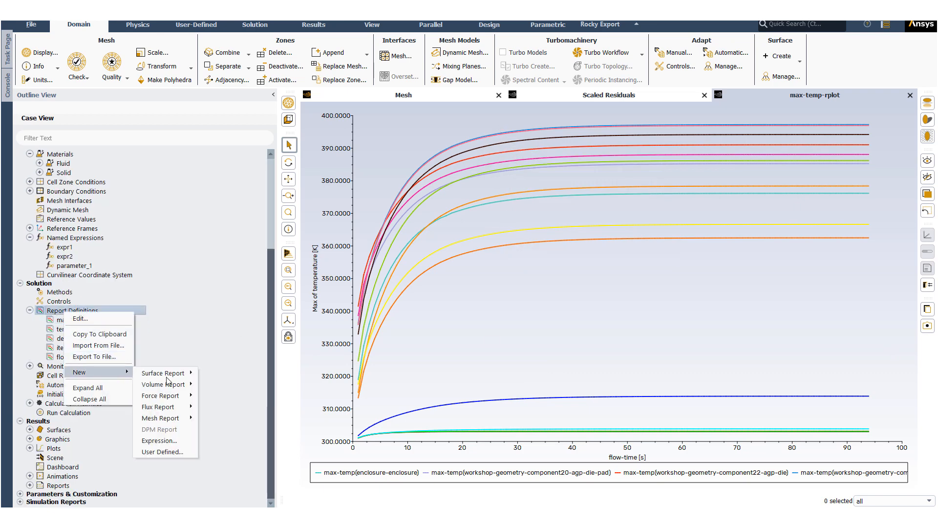
left_click(159, 383)
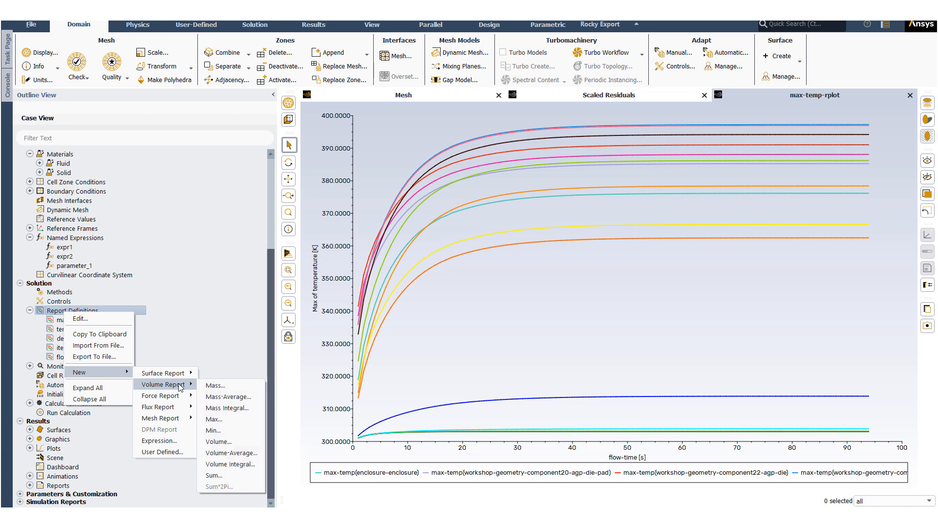
mouse_move(247, 464)
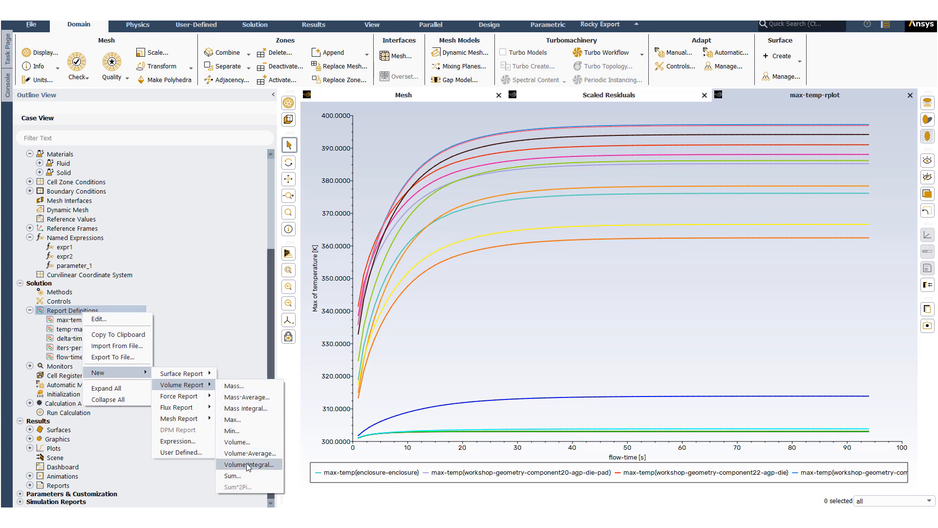
left_click(247, 465)
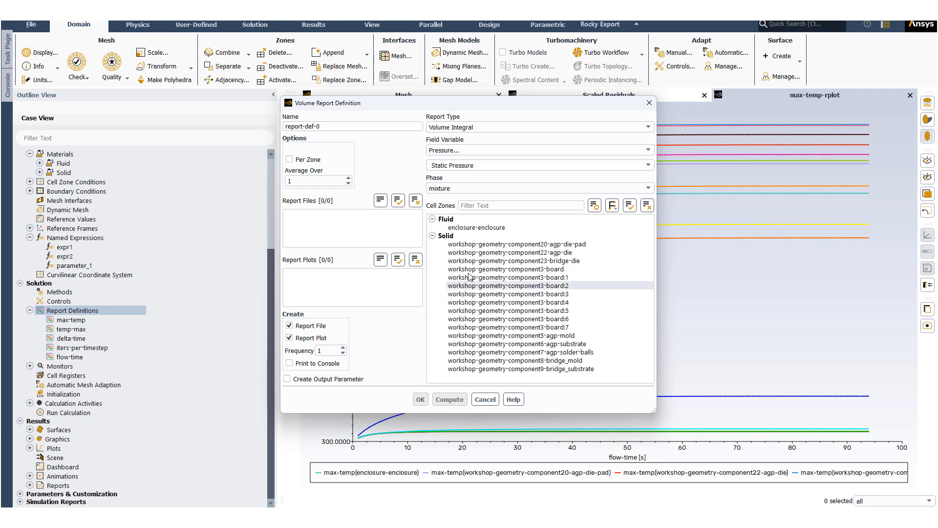
left_click(475, 228)
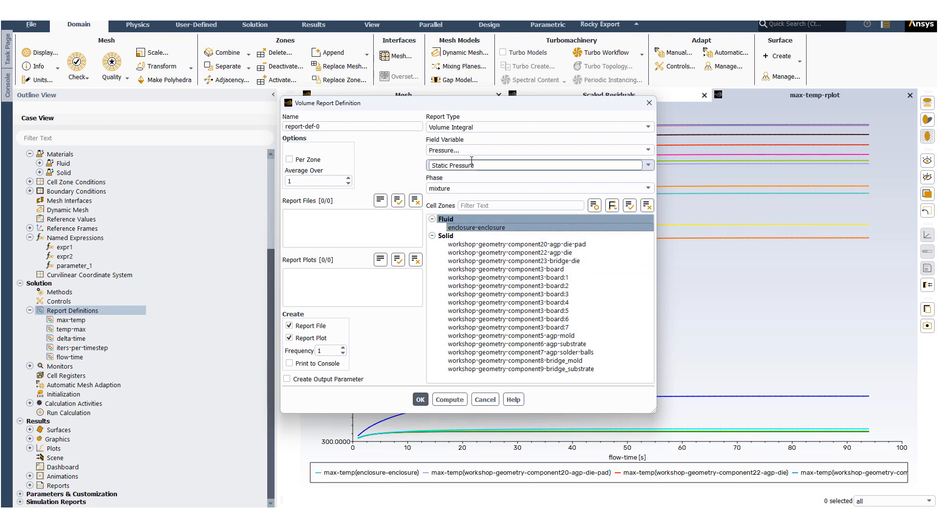
left_click(647, 150)
type("total-vap-volume")
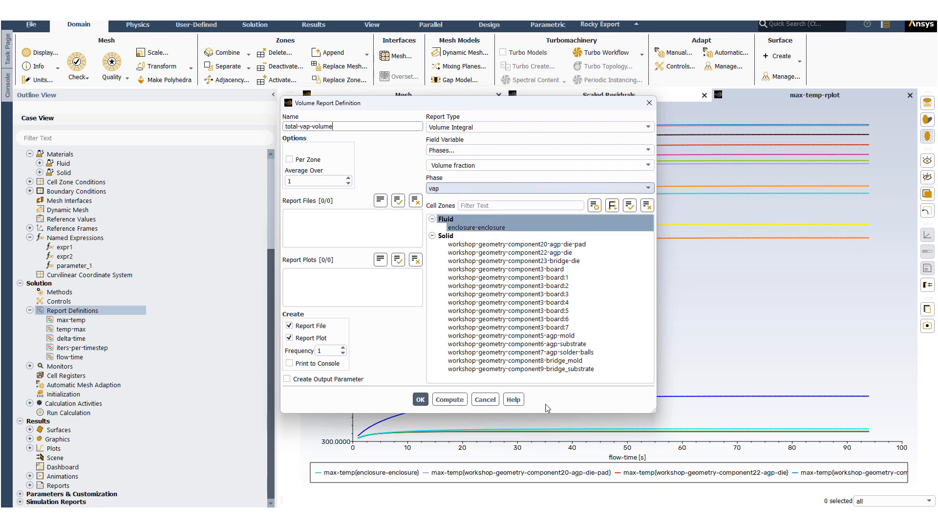
left_click(420, 399)
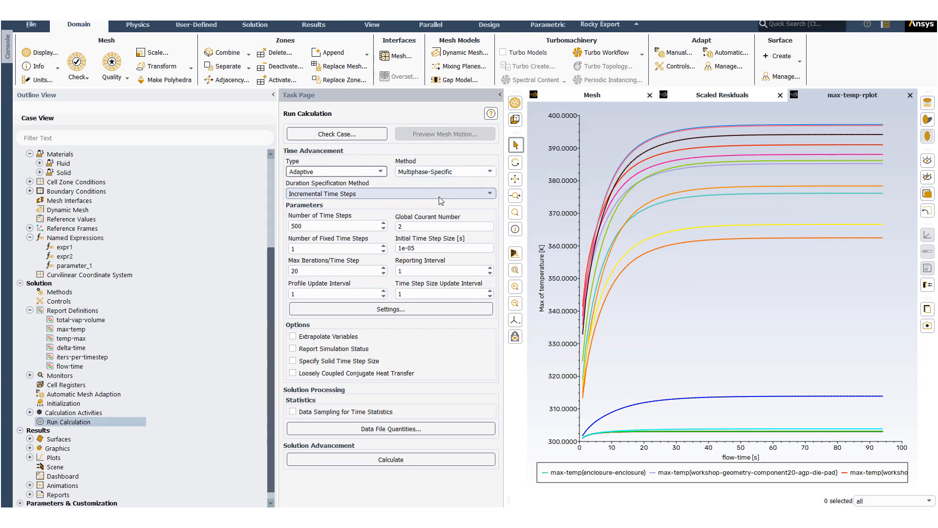
Step: Set initial time step 1e-4 s, start the 500-step calculation and show scaled residuals
left_click(440, 226)
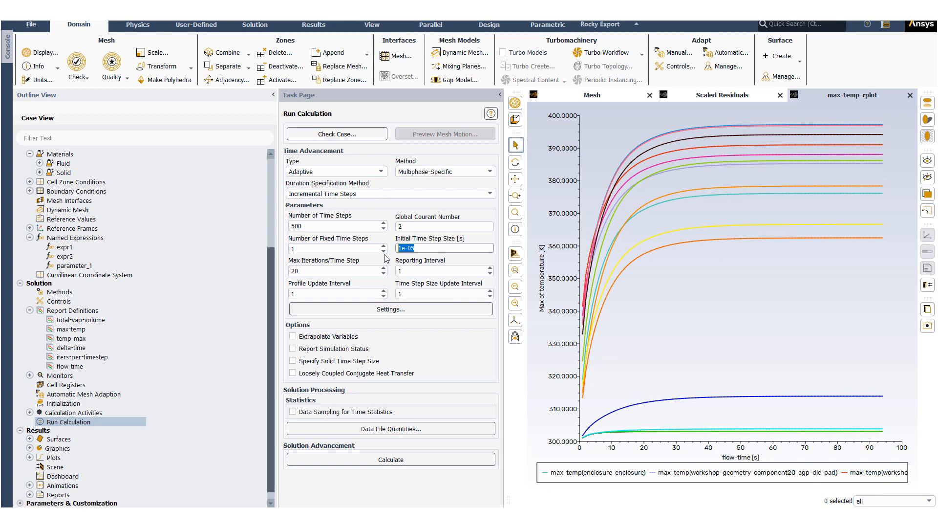
type("1e-4")
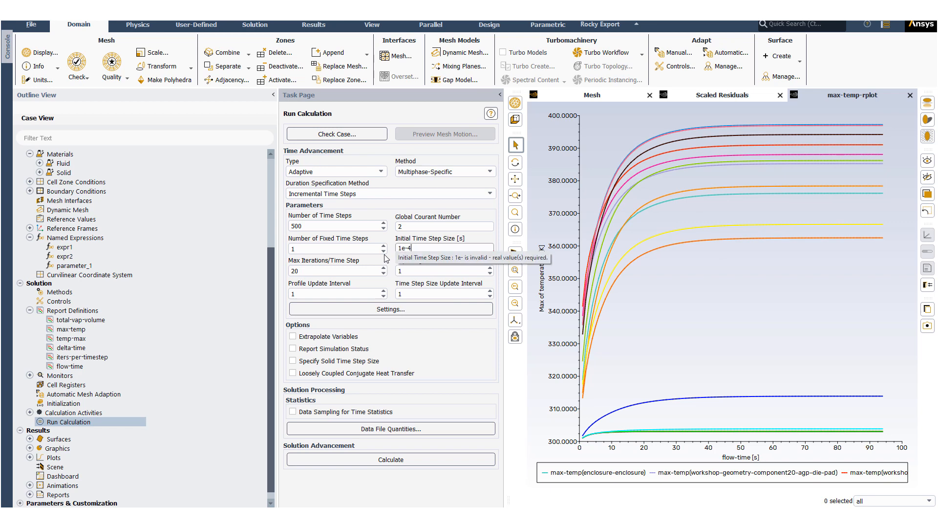
left_click(390, 459)
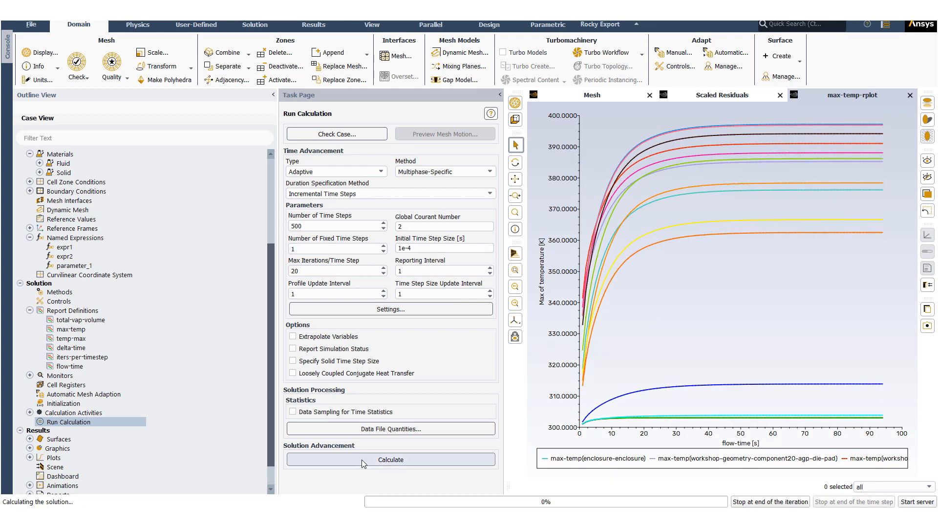
left_click(390, 460)
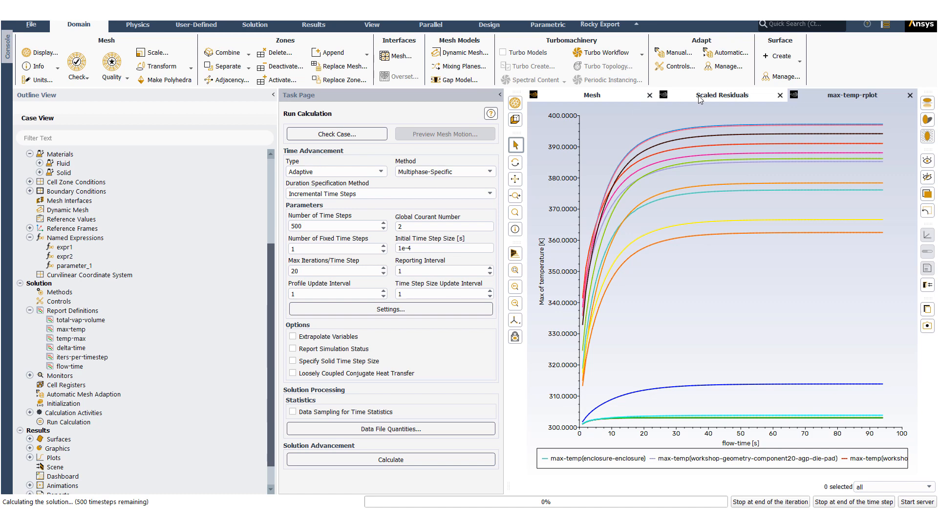
left_click(722, 95)
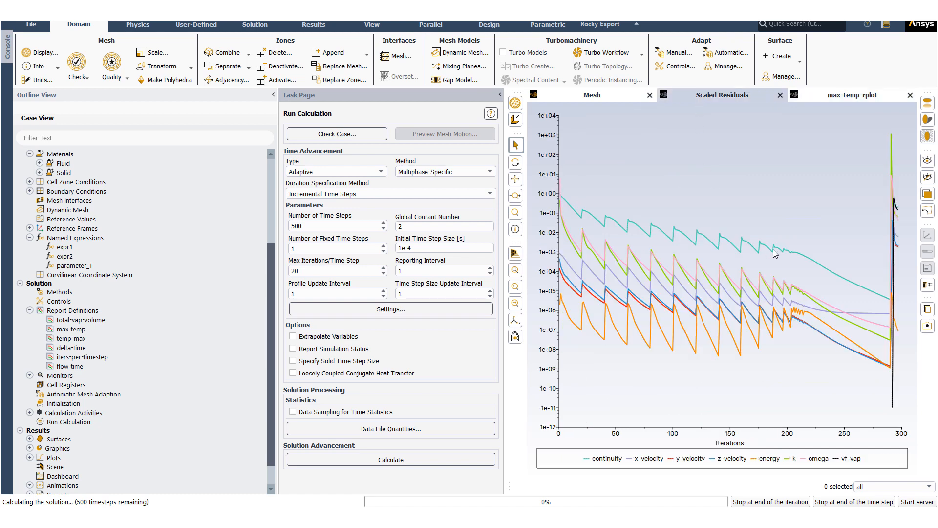